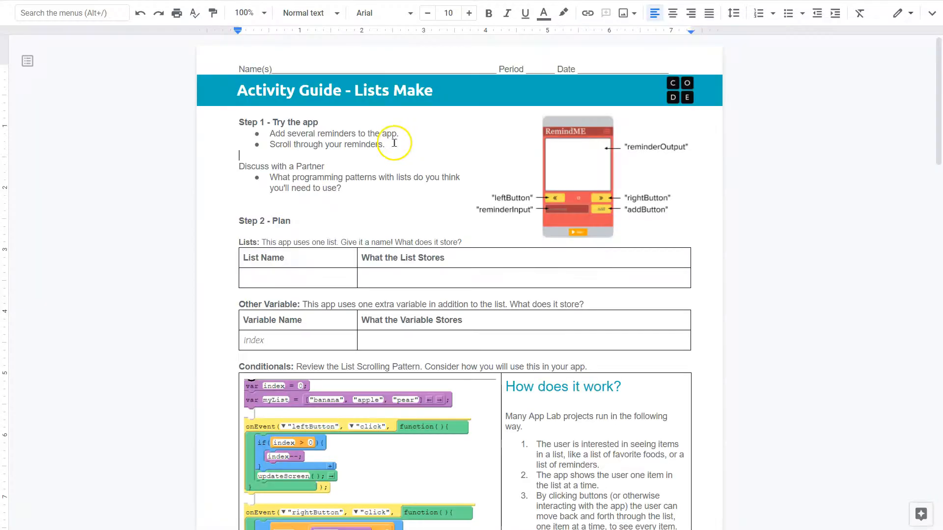
{"action": "mouse_move", "coordinate": [420, 134]}
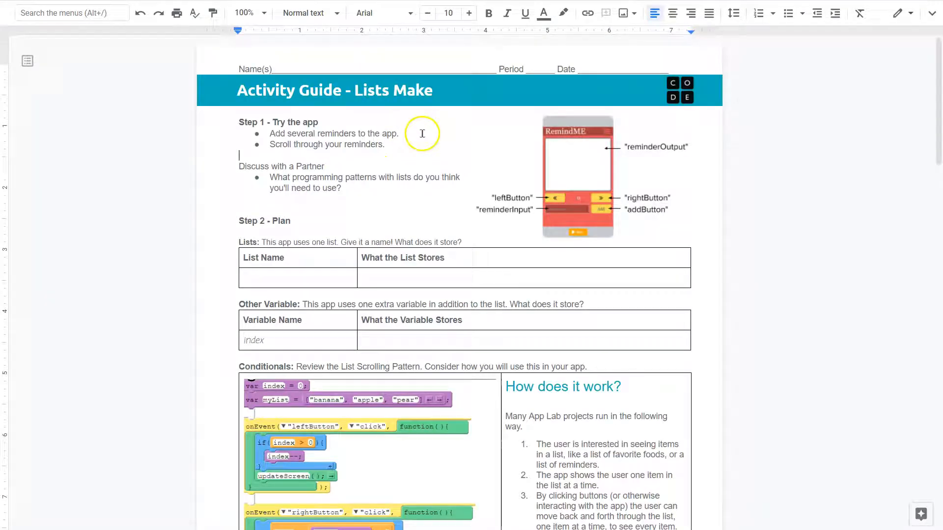
{"action": "mouse_move", "coordinate": [409, 148]}
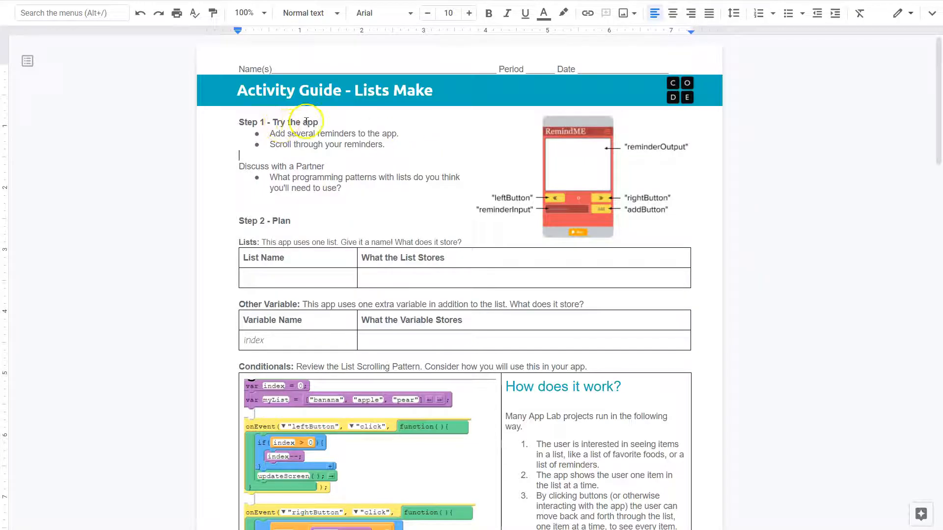
{"action": "mouse_move", "coordinate": [328, 158]}
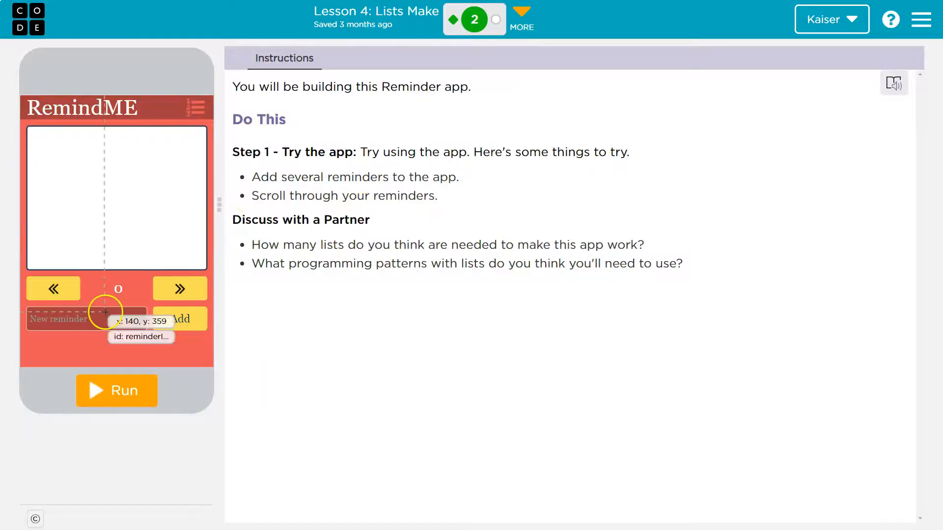
Run the RemindME app and add the reminders 'Be great!' and 'Vote'.
{"action": "left_click", "coordinate": [115, 391]}
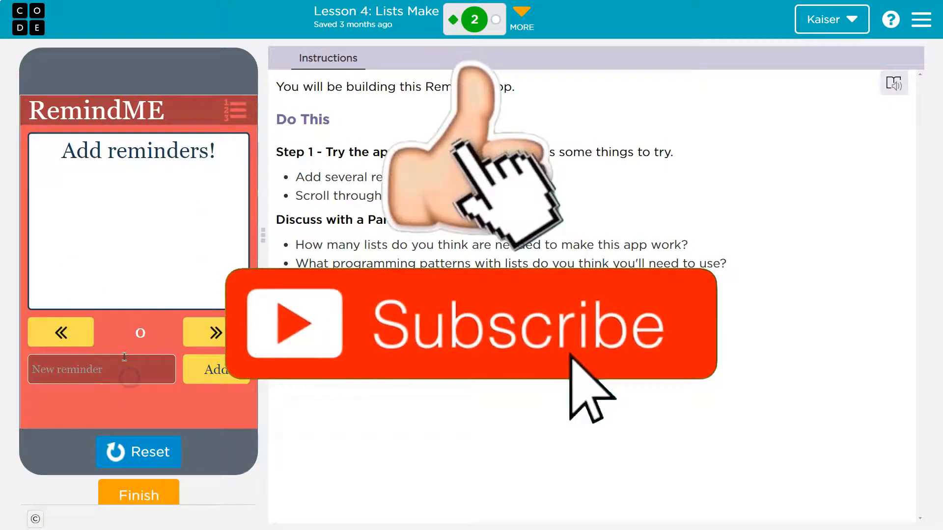
{"action": "type", "text": "Be great"}
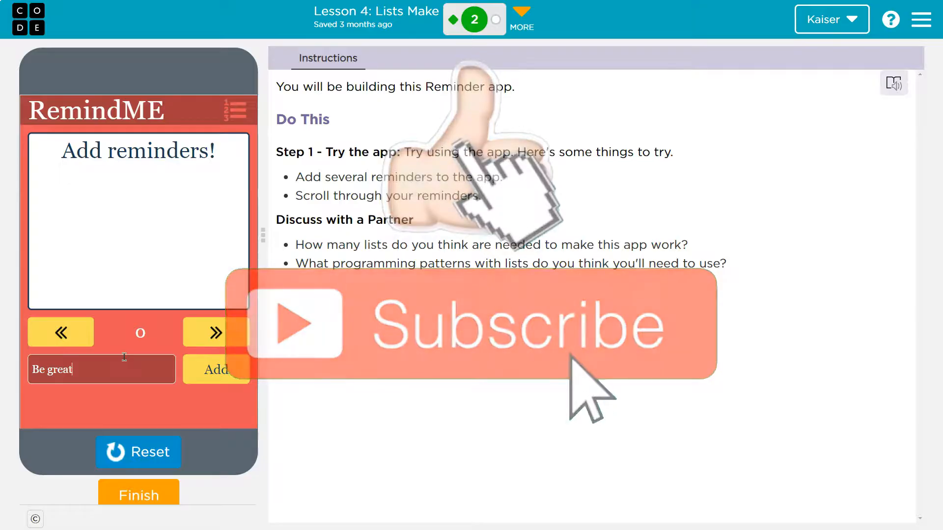
{"action": "left_click", "coordinate": [215, 369]}
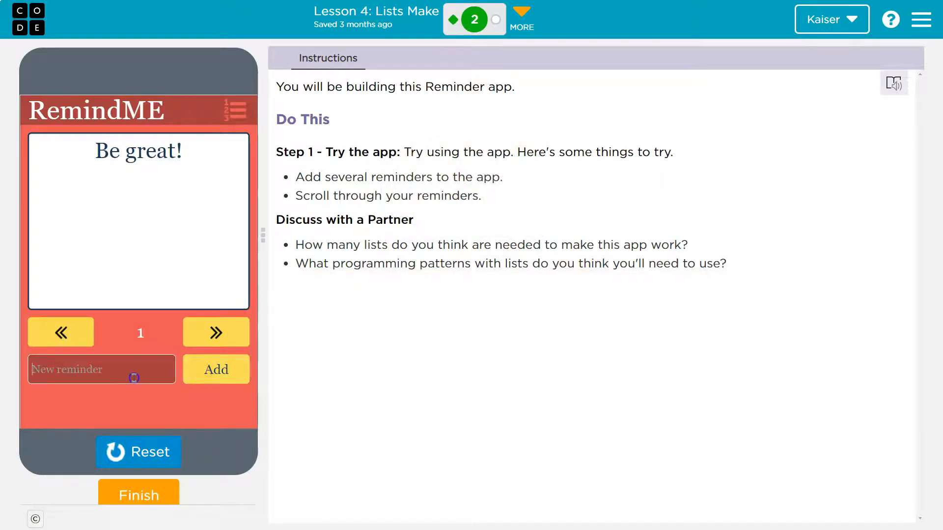
{"action": "type", "text": "Vort"}
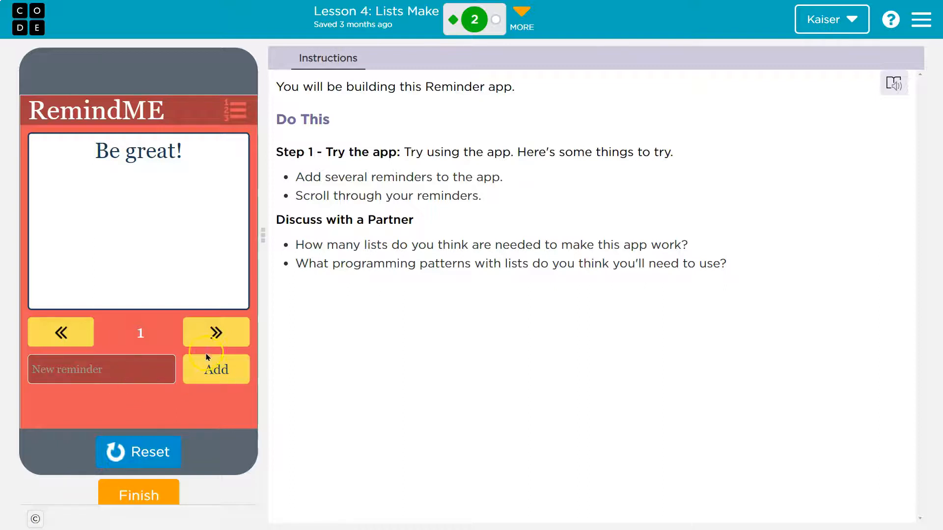
{"action": "left_click", "coordinate": [60, 333]}
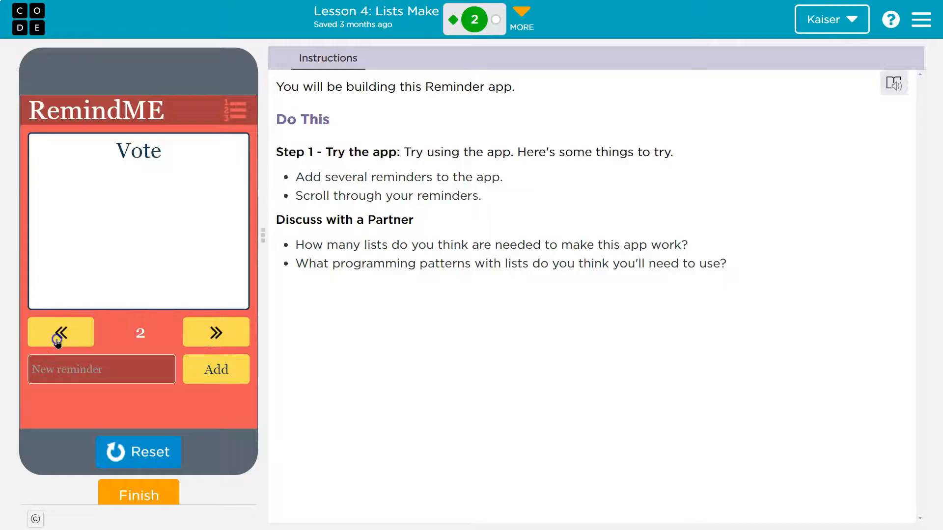
Add the reminders 'Eat good food, tacos.' and 'Play video games.'.
{"action": "left_click", "coordinate": [60, 333]}
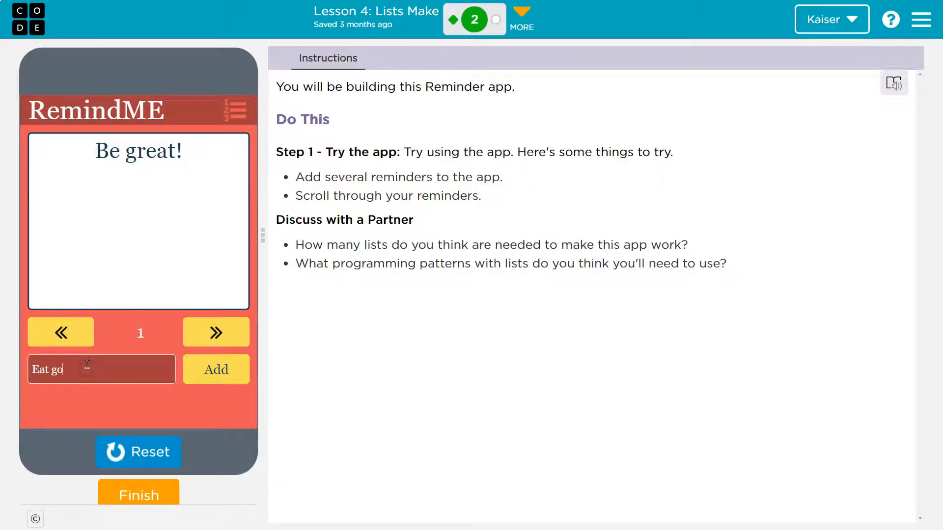
{"action": "type", "text": "od food"}
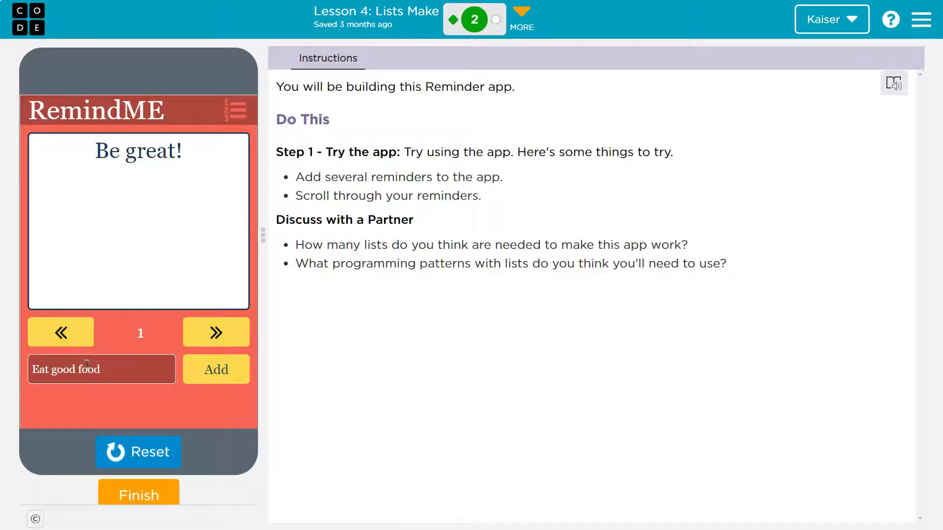
{"action": "type", "text": ", tacos."}
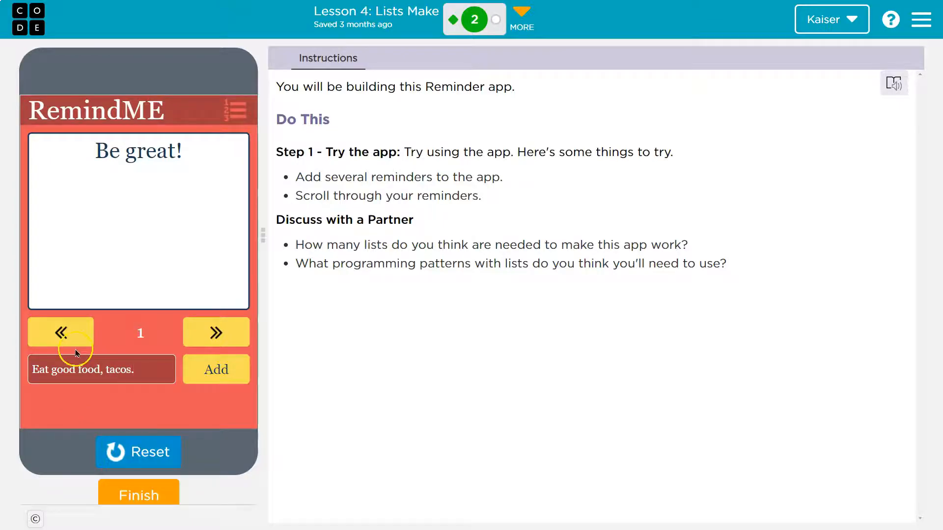
{"action": "left_click", "coordinate": [216, 369]}
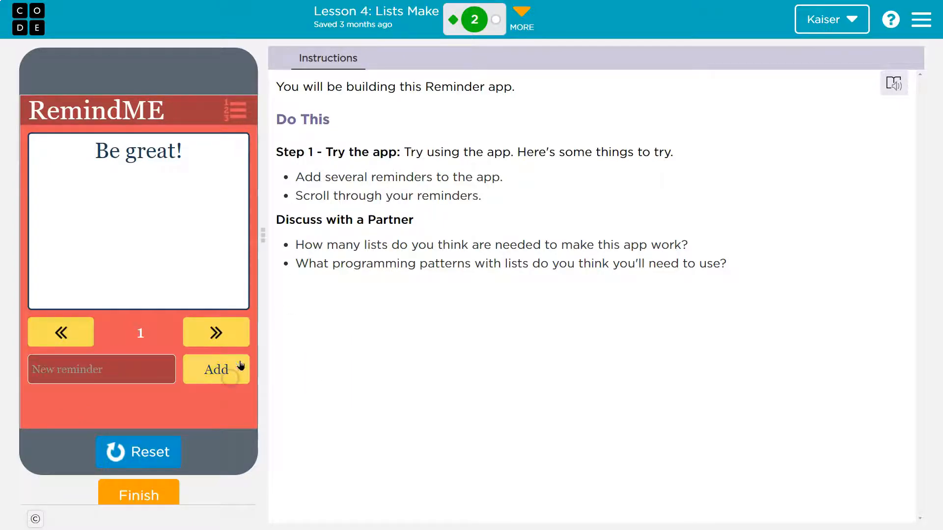
{"action": "left_click", "coordinate": [215, 332]}
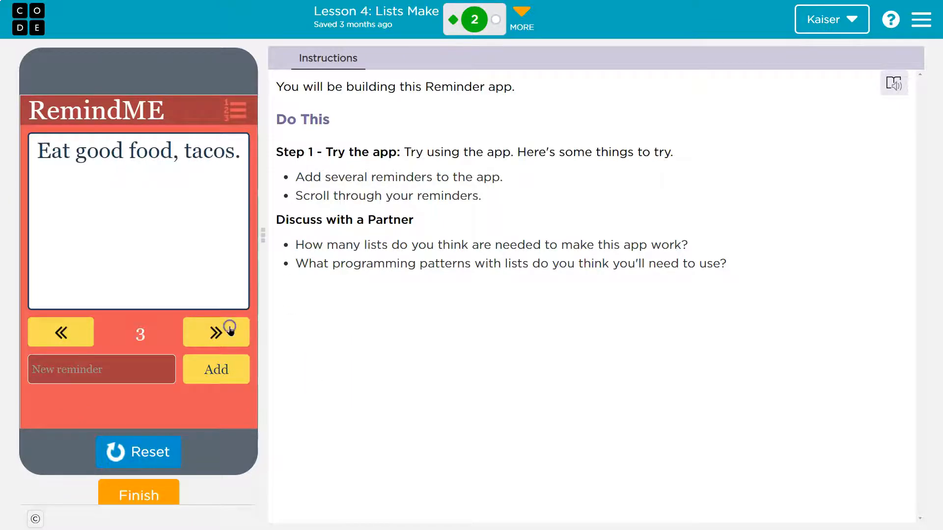
{"action": "type", "text": "Play video games"}
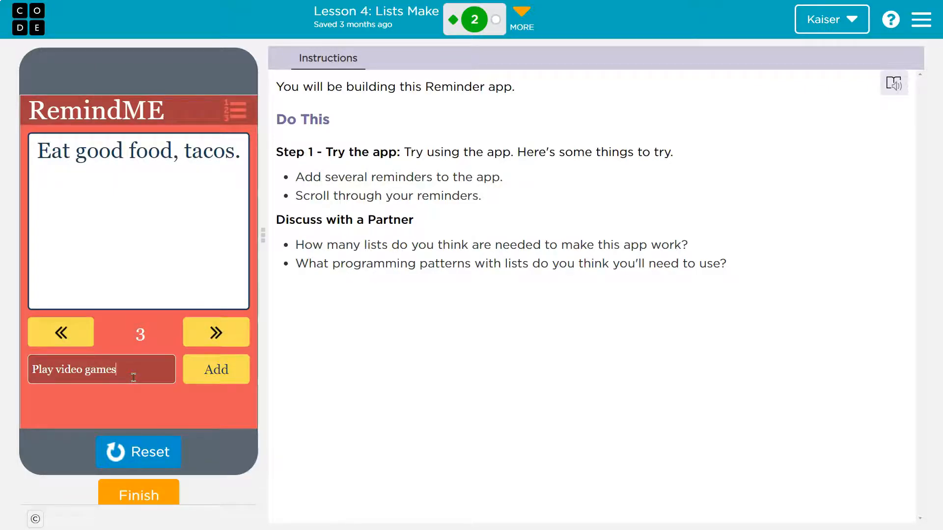
{"action": "left_click", "coordinate": [215, 369]}
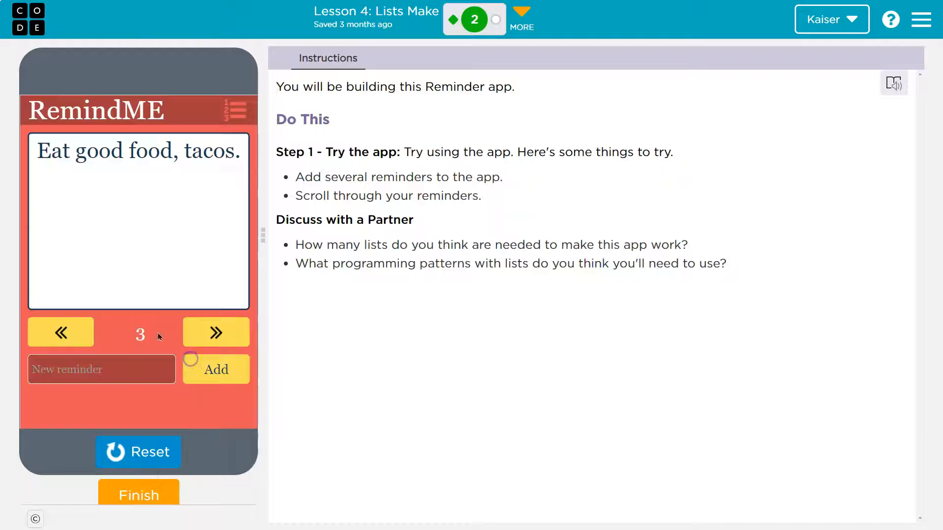
Scroll back and forth through the reminders with the « and » buttons.
{"action": "left_click", "coordinate": [215, 332]}
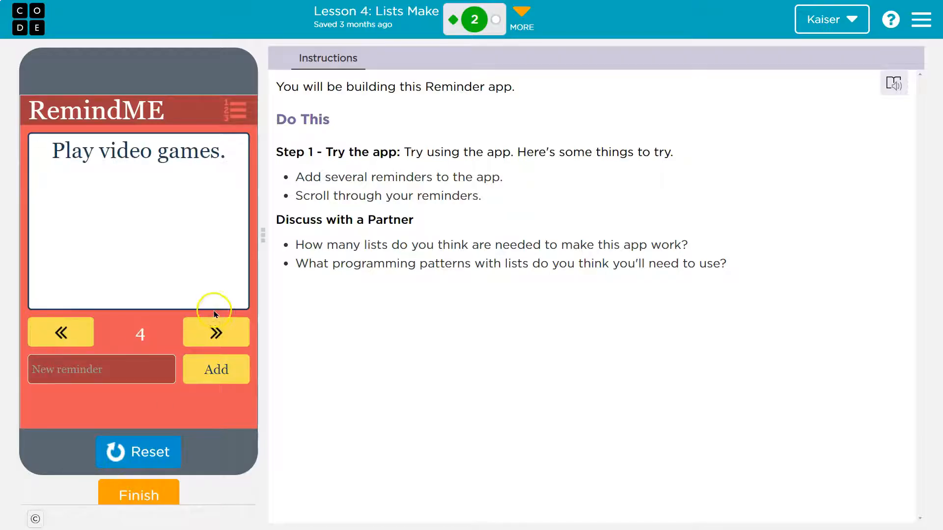
{"action": "mouse_move", "coordinate": [498, 268]}
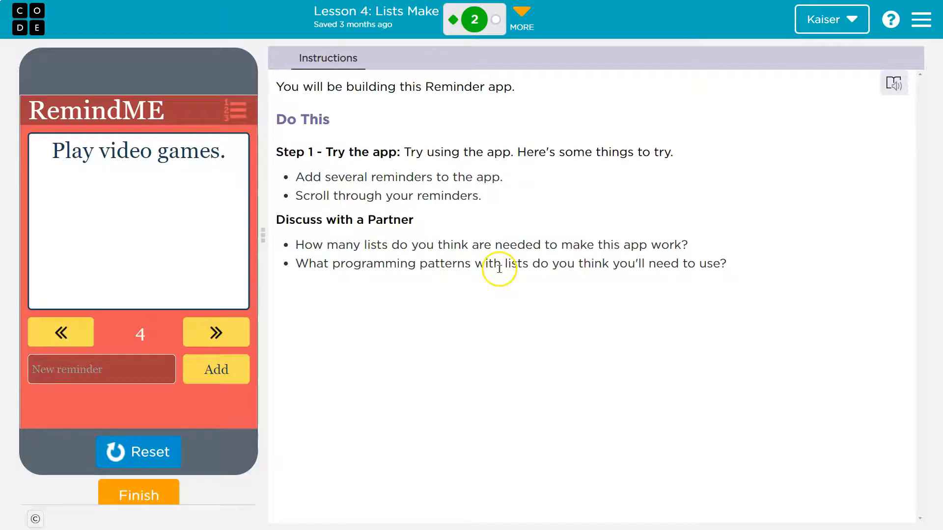
{"action": "left_click", "coordinate": [60, 332]}
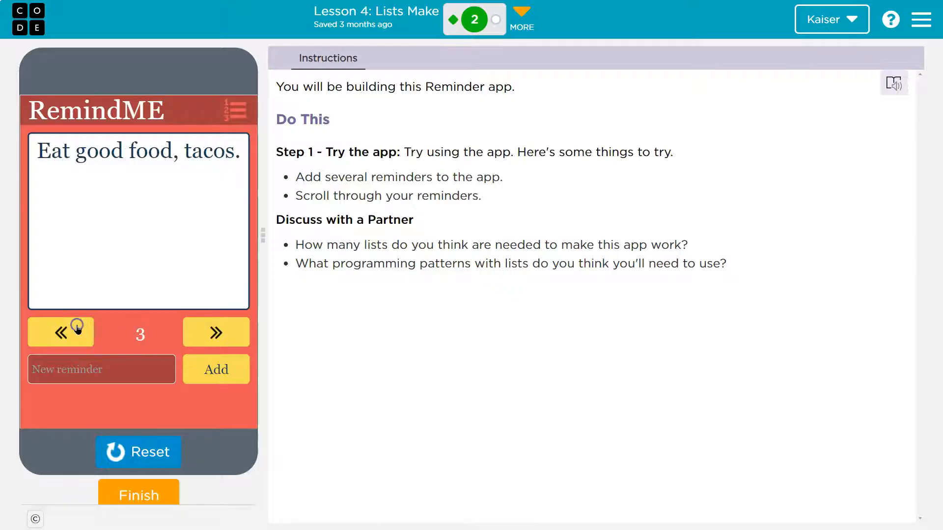
{"action": "left_click", "coordinate": [60, 333]}
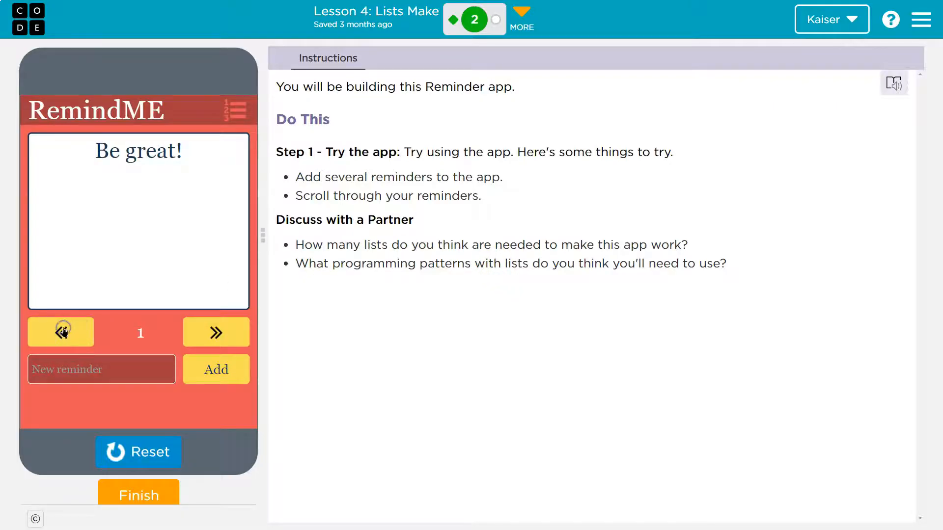
{"action": "left_click", "coordinate": [215, 332]}
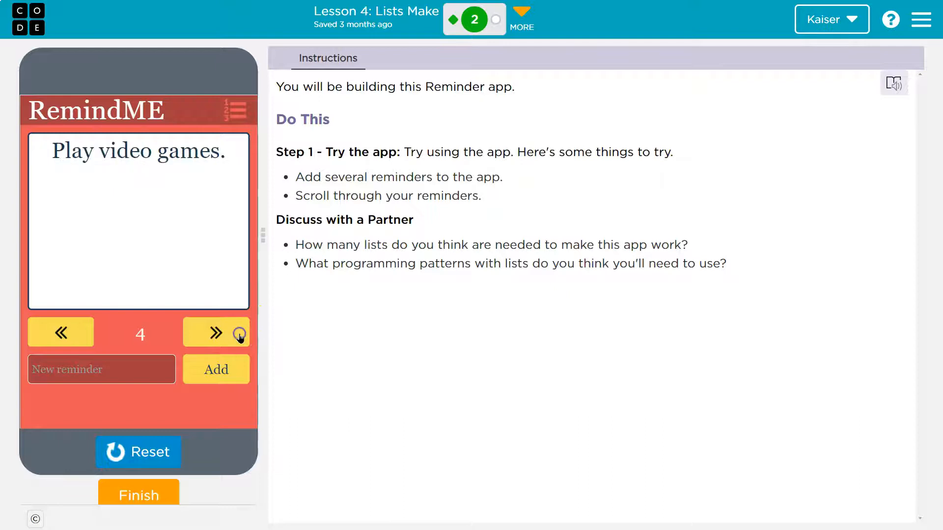
{"action": "mouse_move", "coordinate": [456, 201]}
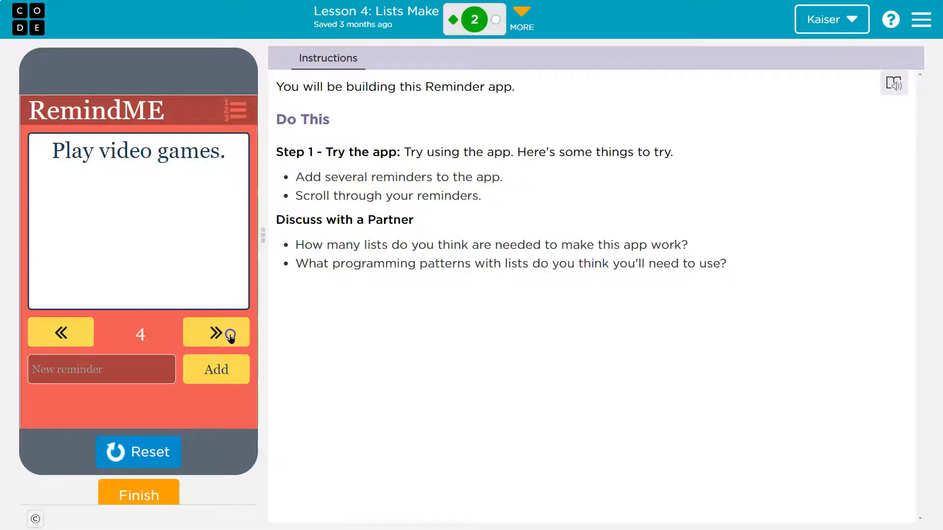
{"action": "left_click", "coordinate": [60, 332]}
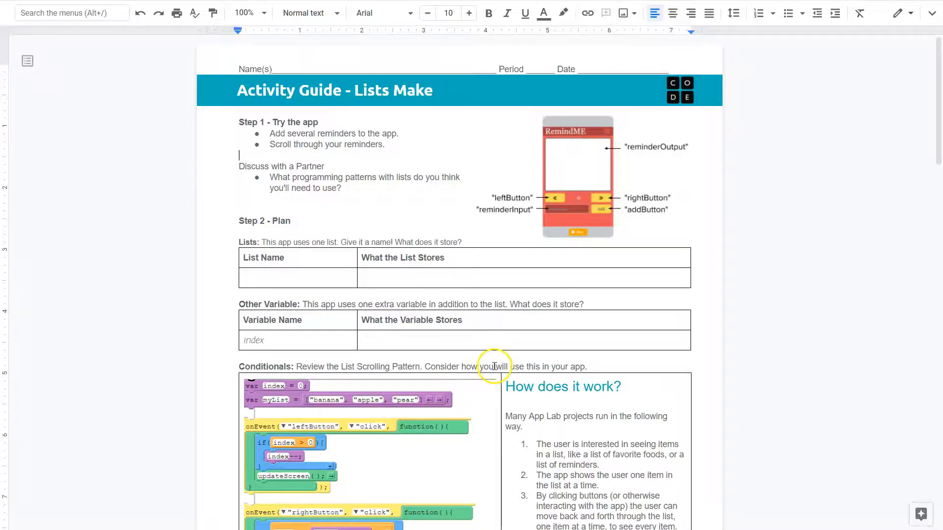
{"action": "mouse_move", "coordinate": [396, 181]}
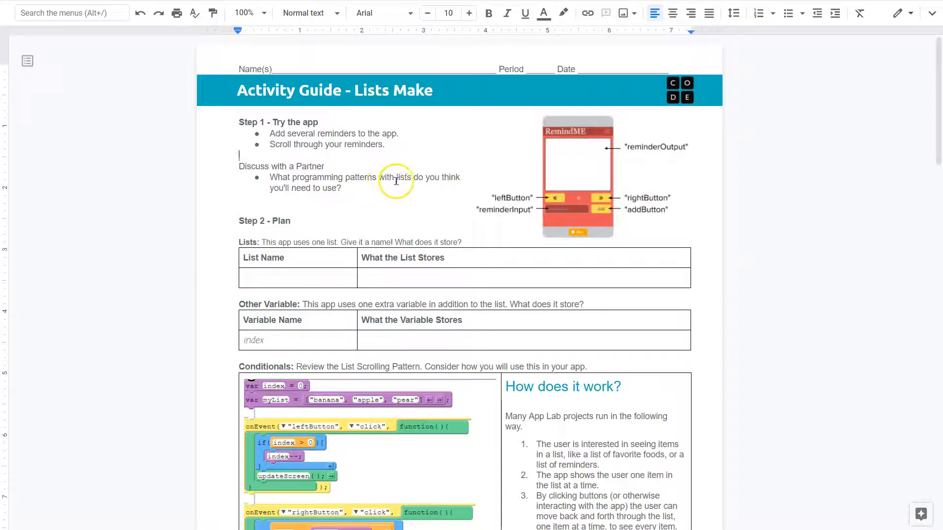
{"action": "mouse_move", "coordinate": [430, 179]}
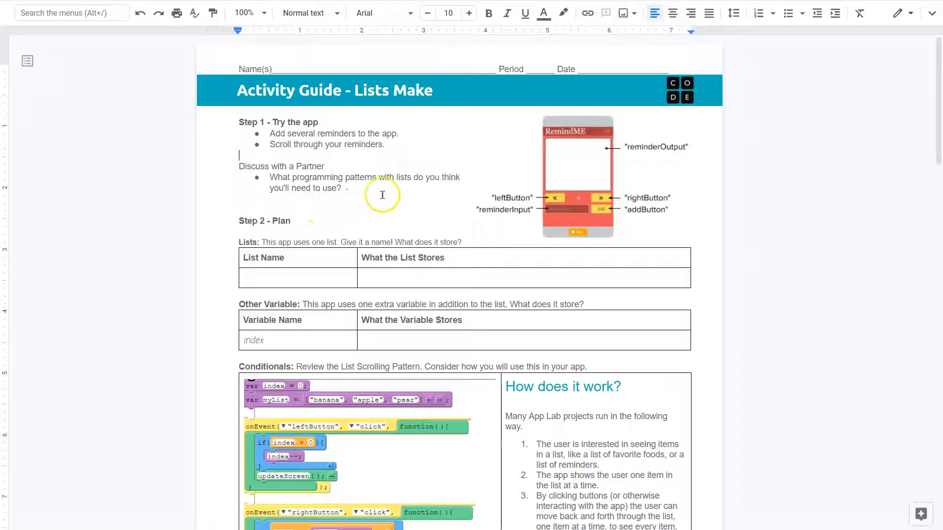
{"action": "mouse_move", "coordinate": [384, 236]}
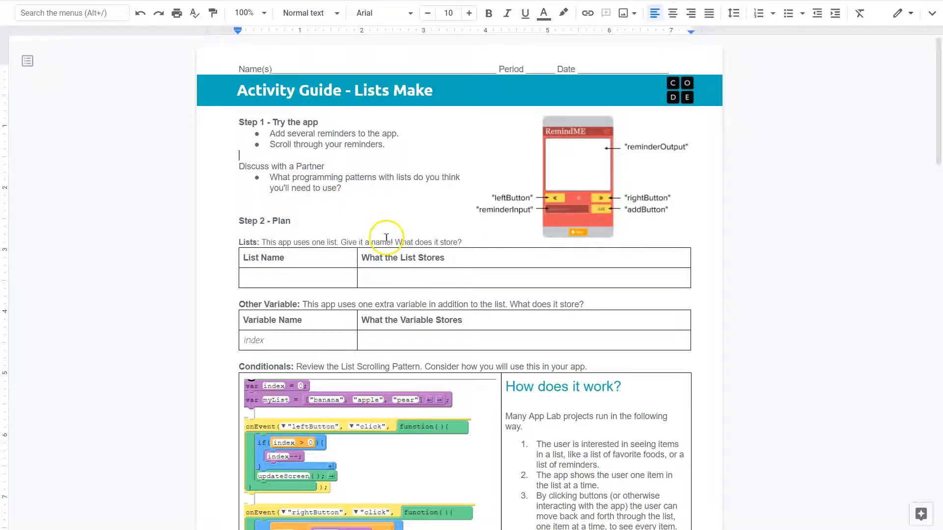
{"action": "mouse_move", "coordinate": [419, 235]}
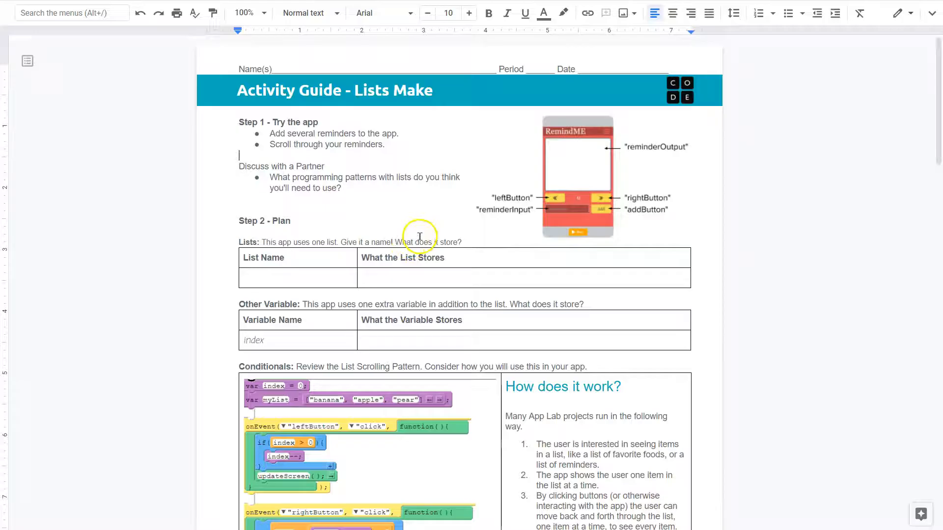
{"action": "mouse_move", "coordinate": [309, 179]}
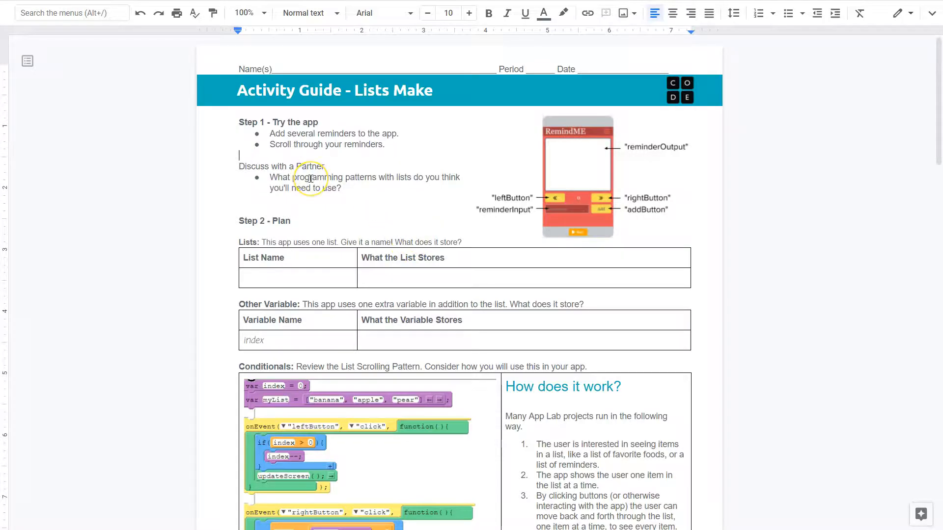
{"action": "mouse_move", "coordinate": [358, 191]}
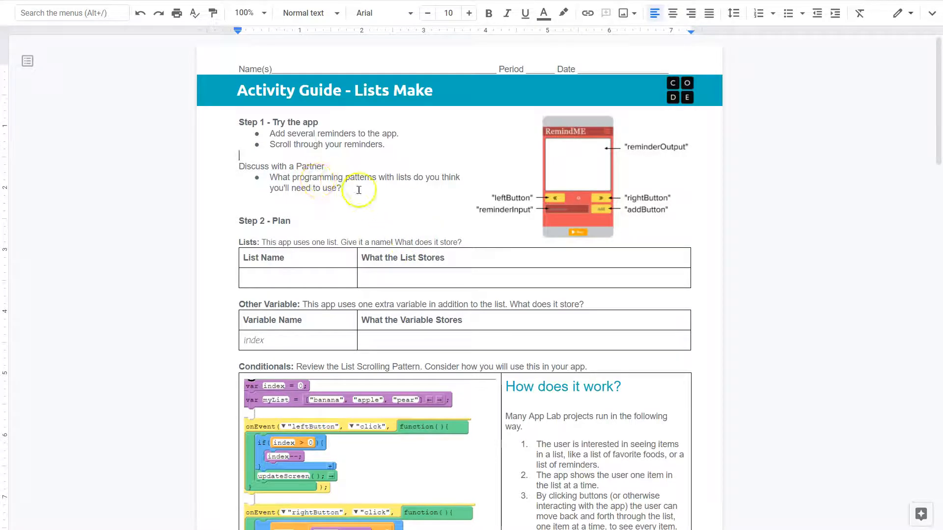
{"action": "mouse_move", "coordinate": [364, 180]}
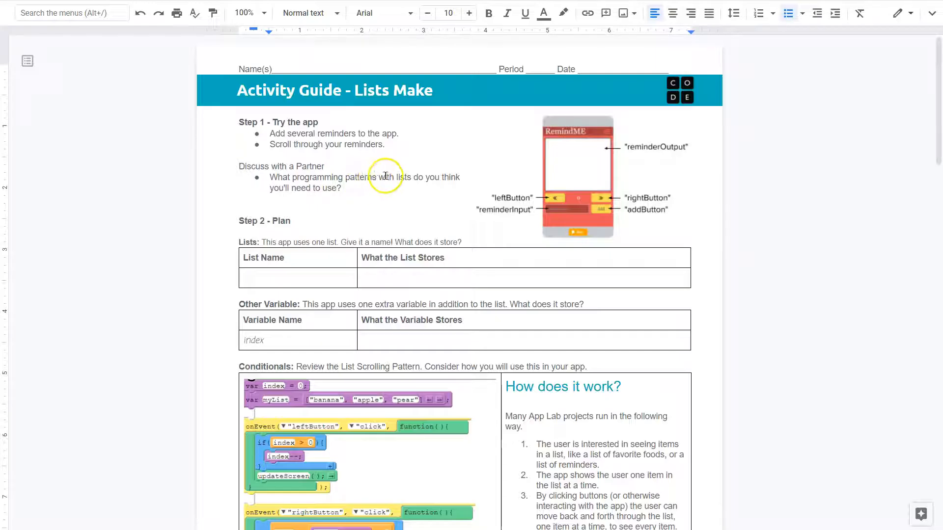
{"action": "mouse_move", "coordinate": [590, 196]}
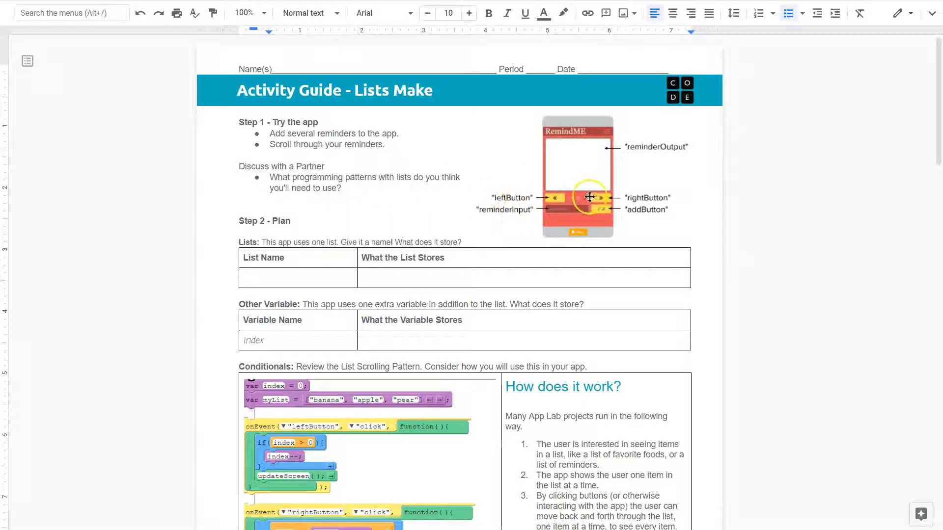
{"action": "mouse_move", "coordinate": [591, 139]}
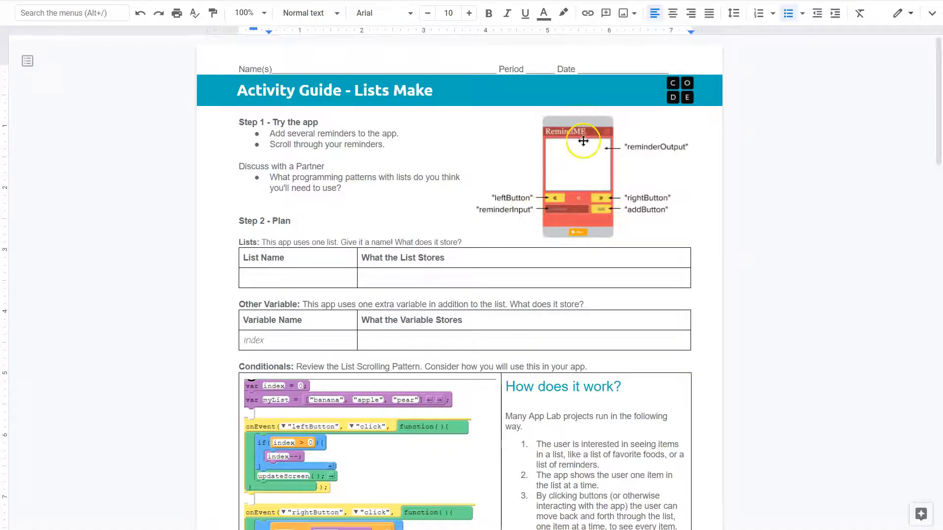
{"action": "mouse_move", "coordinate": [473, 174]}
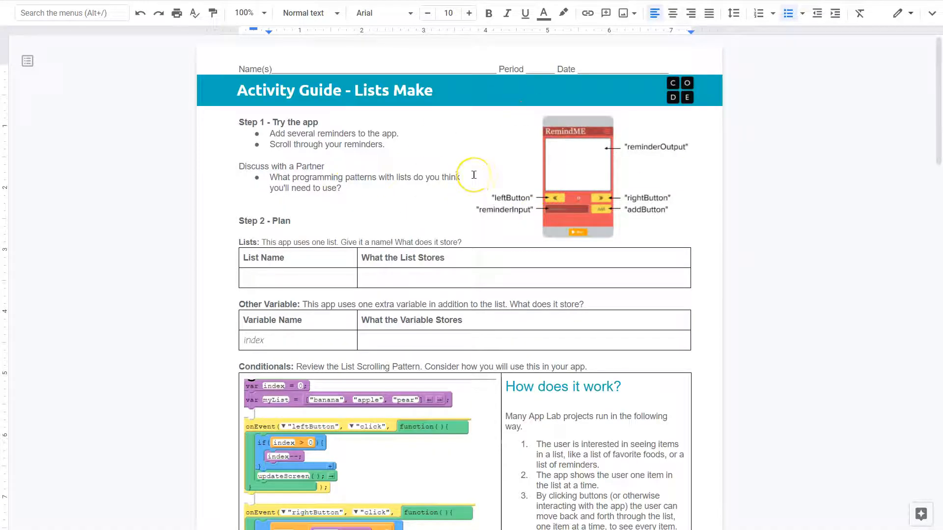
{"action": "mouse_move", "coordinate": [363, 174]}
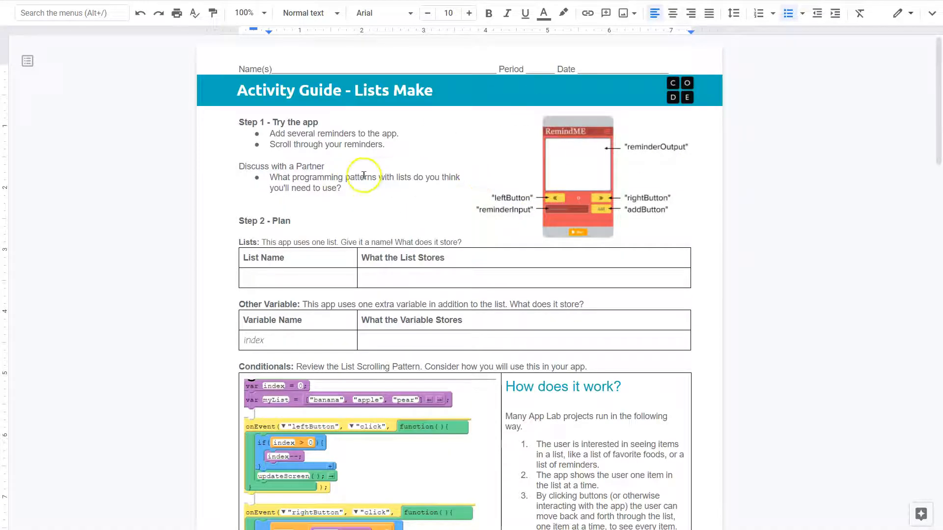
{"action": "mouse_move", "coordinate": [362, 174]}
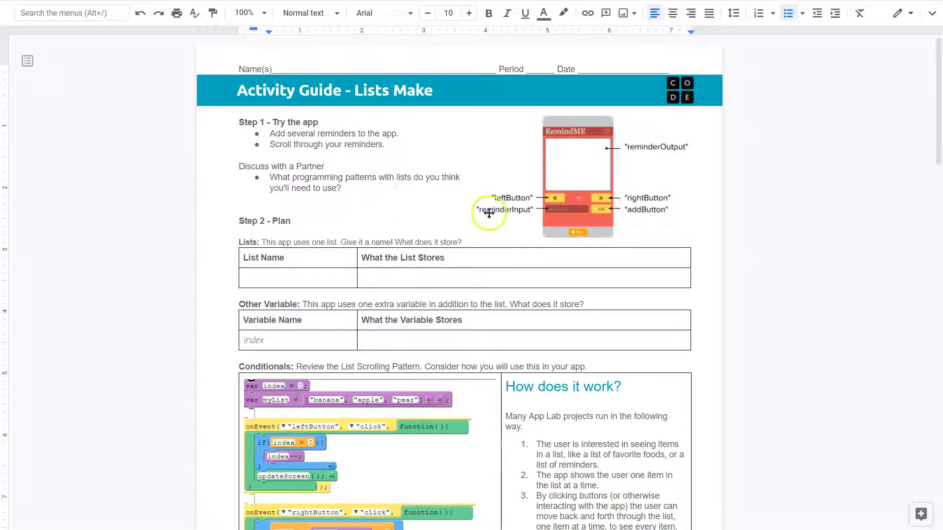
{"action": "mouse_move", "coordinate": [363, 180]}
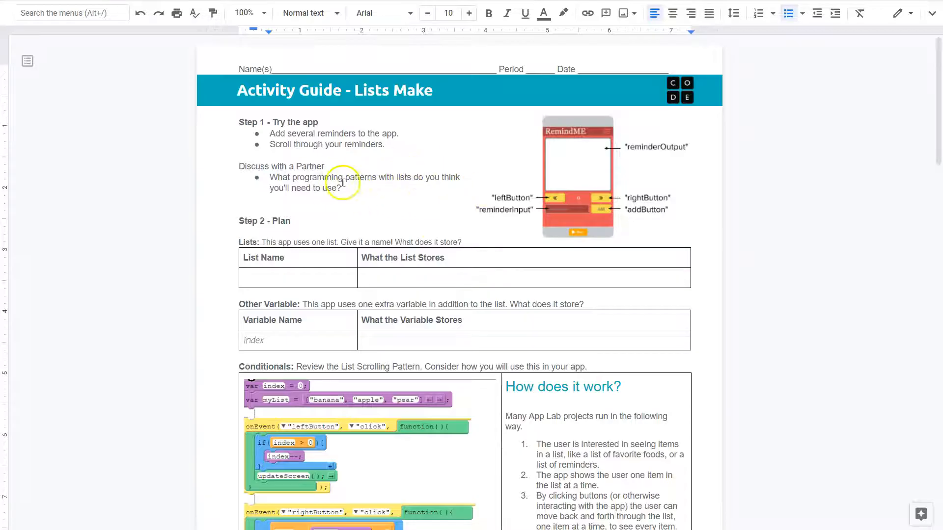
{"action": "mouse_move", "coordinate": [369, 238]}
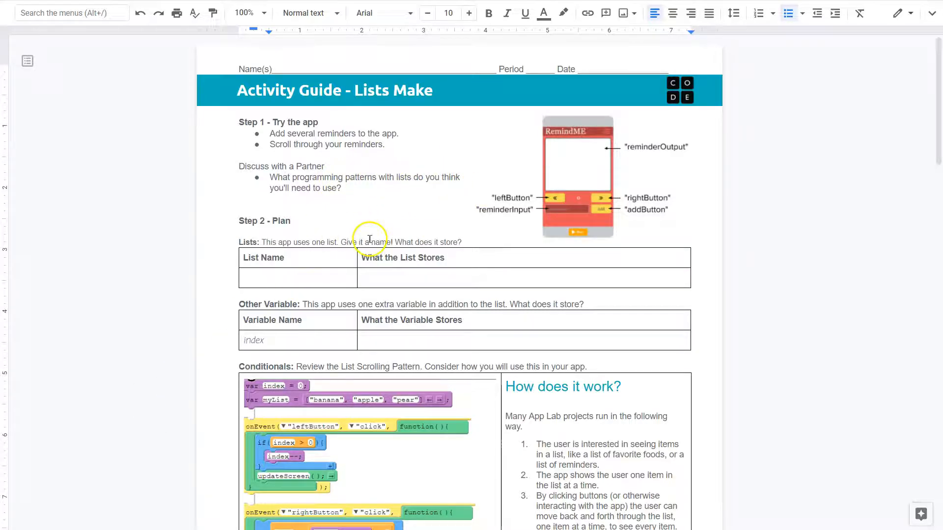
{"action": "mouse_move", "coordinate": [409, 260]}
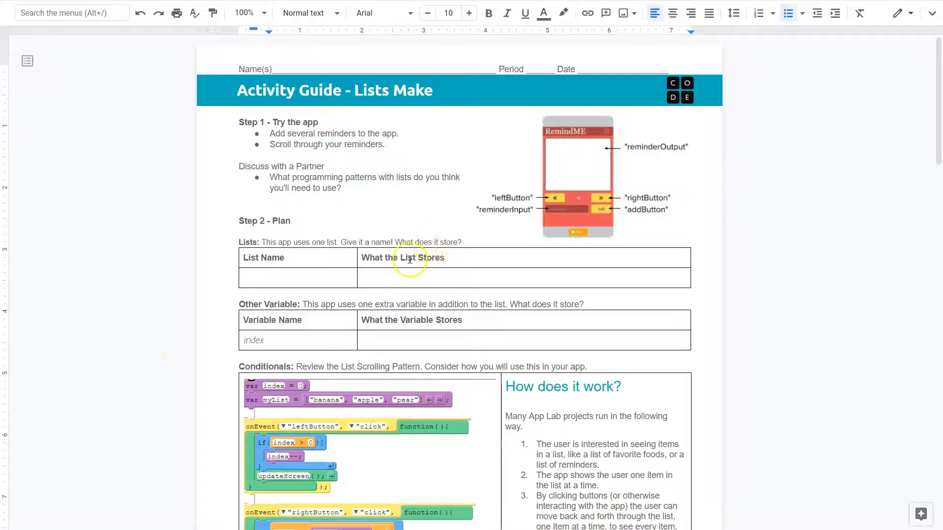
Enter 'remindersList' in the List Name cell, fixing a typo, then move to What the List Stores.
{"action": "left_click", "coordinate": [298, 278]}
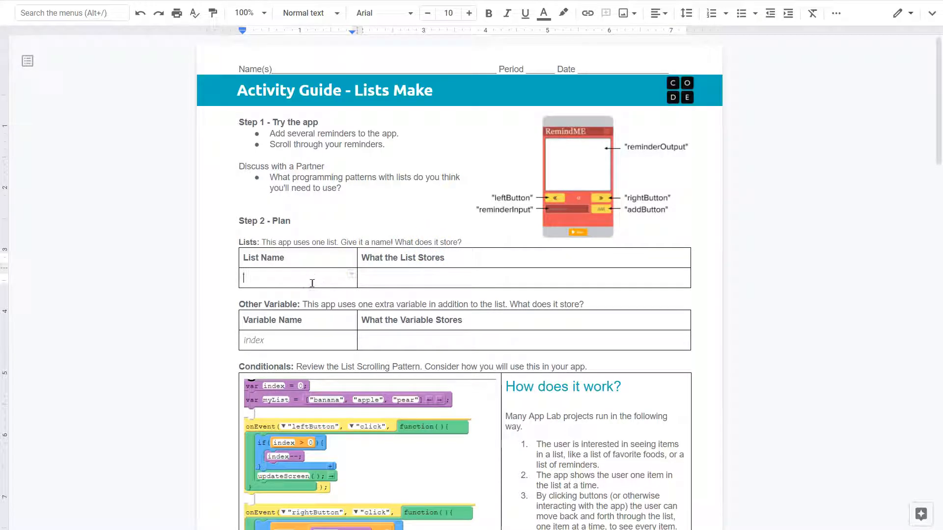
{"action": "type", "text": "rem"}
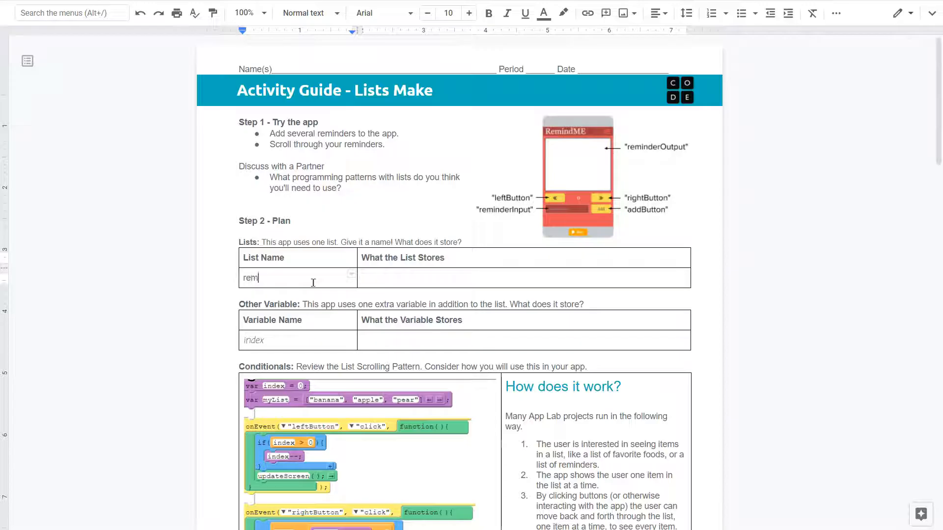
{"action": "type", "text": "indLi"}
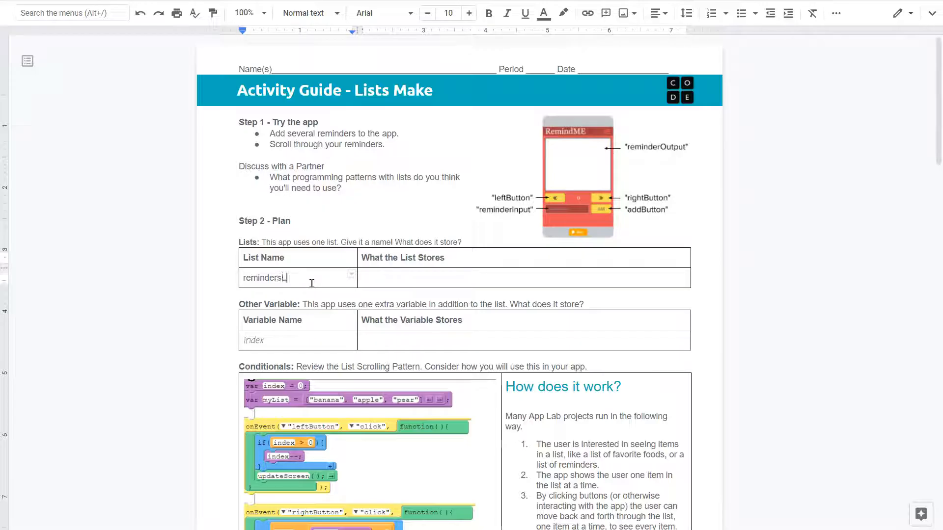
{"action": "type", "text": "ist"}
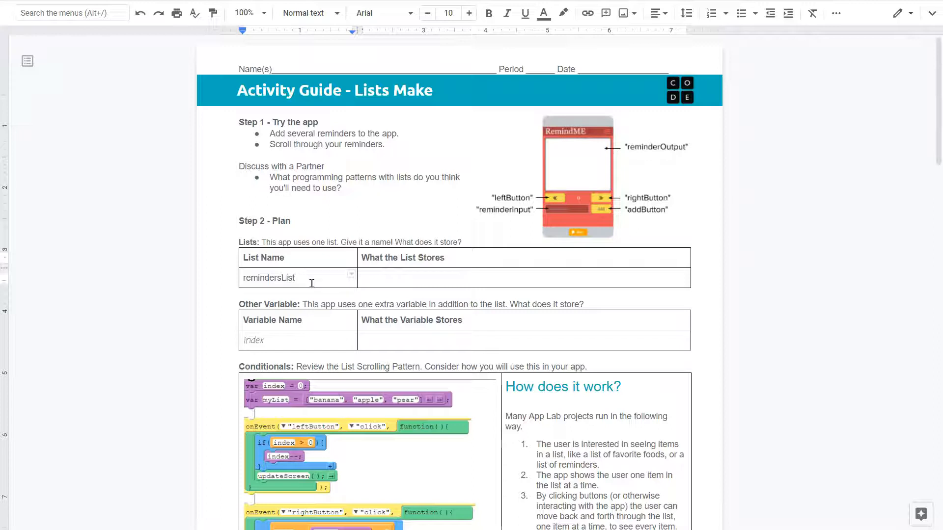
{"action": "key", "text": "Backspace"}
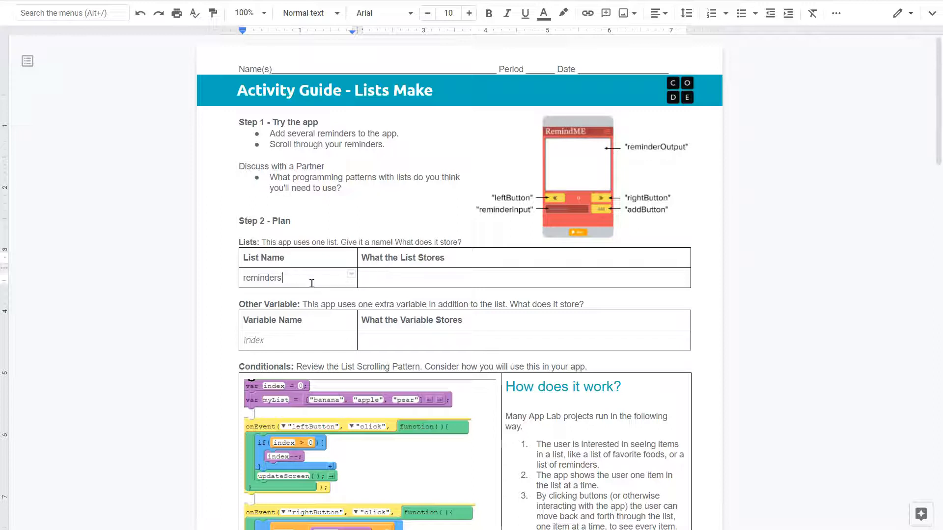
{"action": "type", "text": "Lis"}
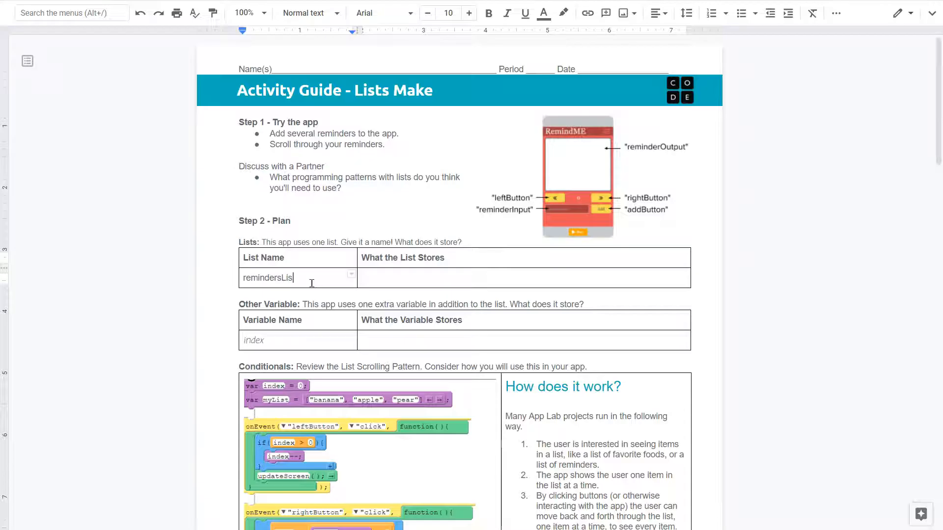
{"action": "left_click", "coordinate": [457, 278]}
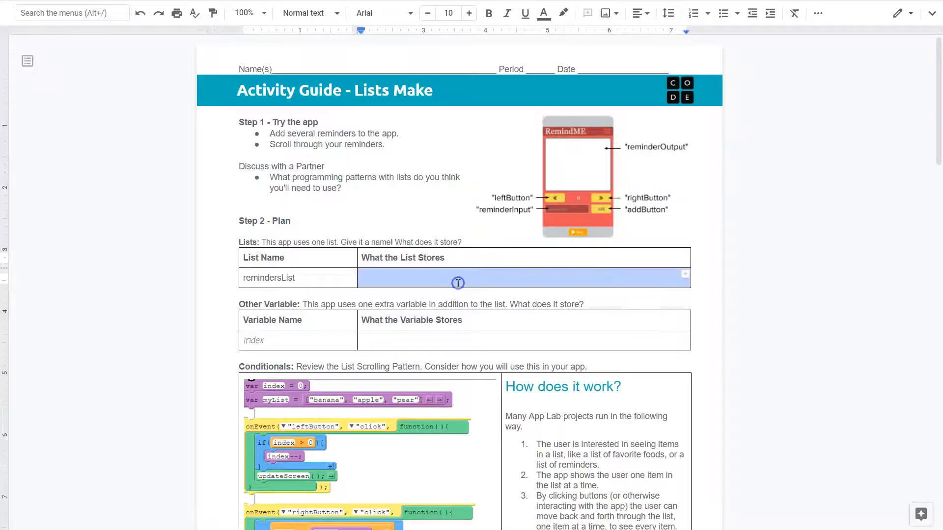
{"action": "mouse_move", "coordinate": [458, 281]}
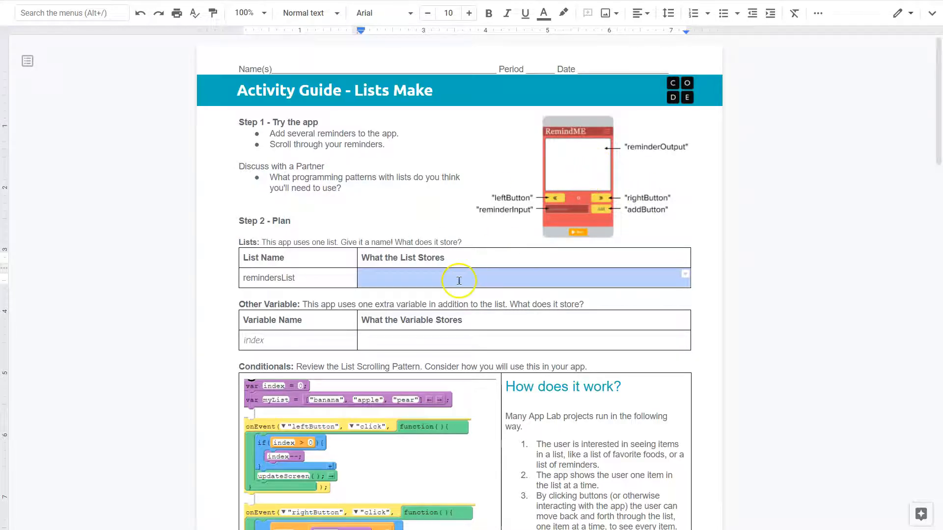
{"action": "left_click", "coordinate": [463, 278]}
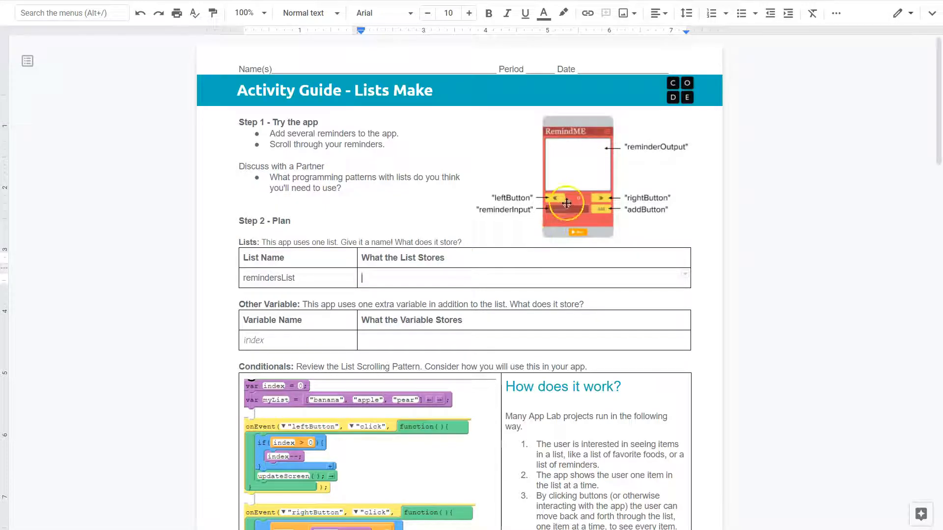
{"action": "mouse_move", "coordinate": [503, 321]}
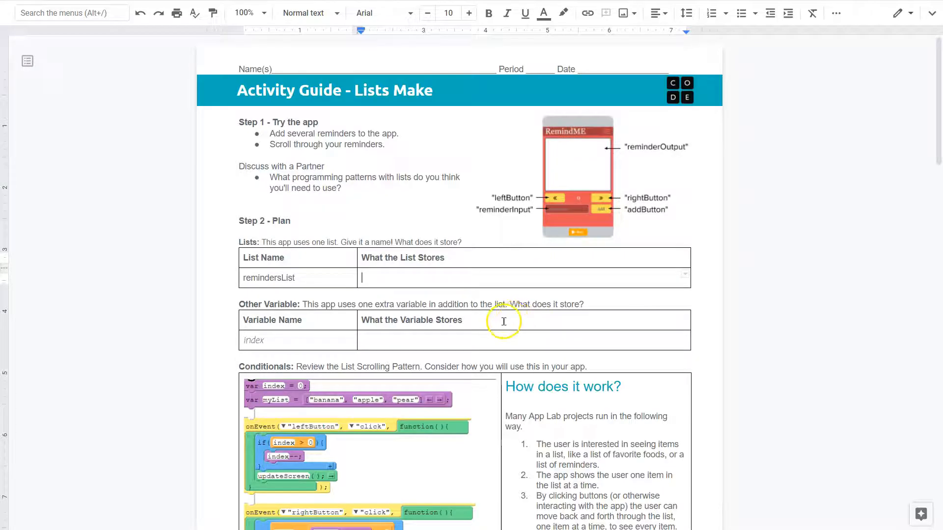
{"action": "mouse_move", "coordinate": [503, 322]}
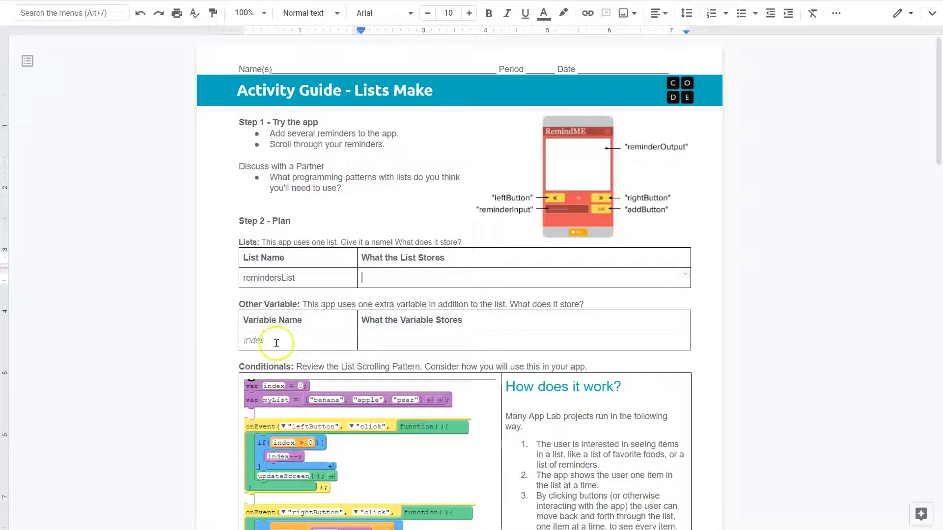
{"action": "mouse_move", "coordinate": [276, 343]}
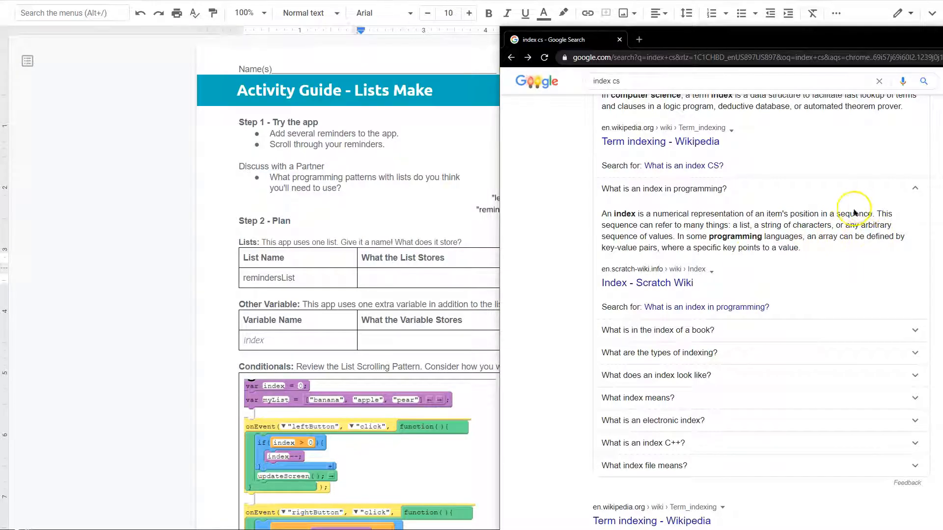
{"action": "mouse_move", "coordinate": [849, 218]}
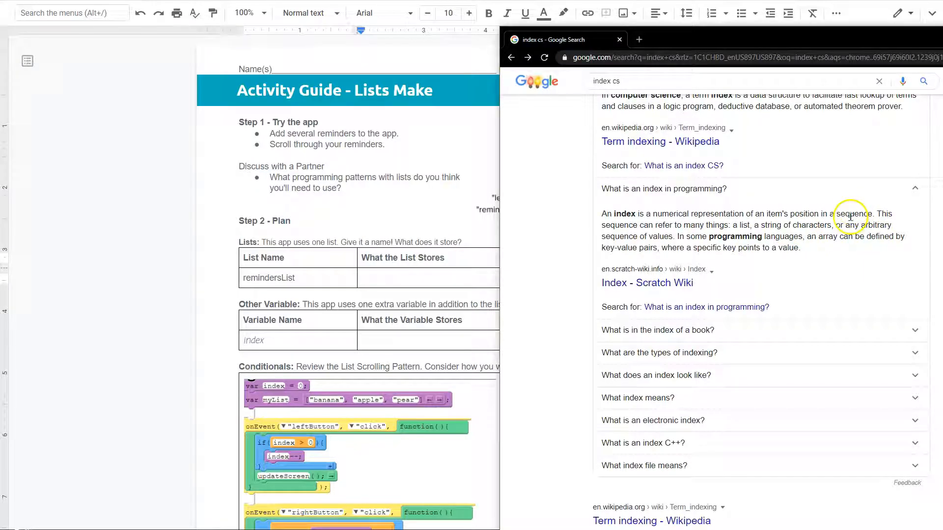
{"action": "mouse_move", "coordinate": [787, 198]}
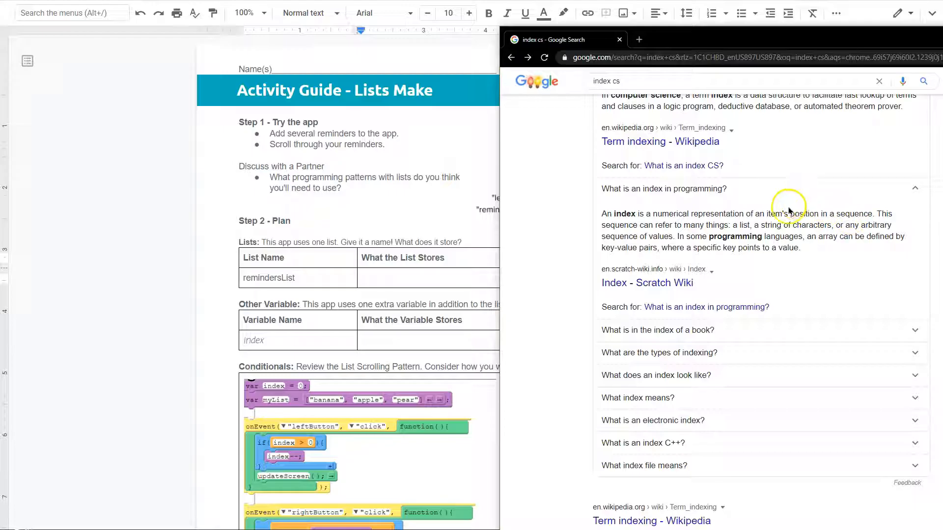
{"action": "mouse_move", "coordinate": [696, 233]}
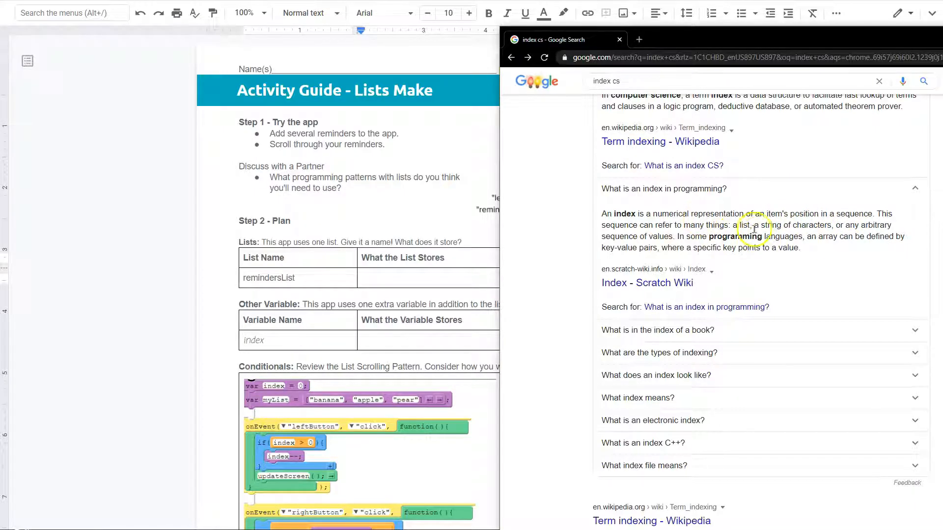
{"action": "mouse_move", "coordinate": [752, 229]}
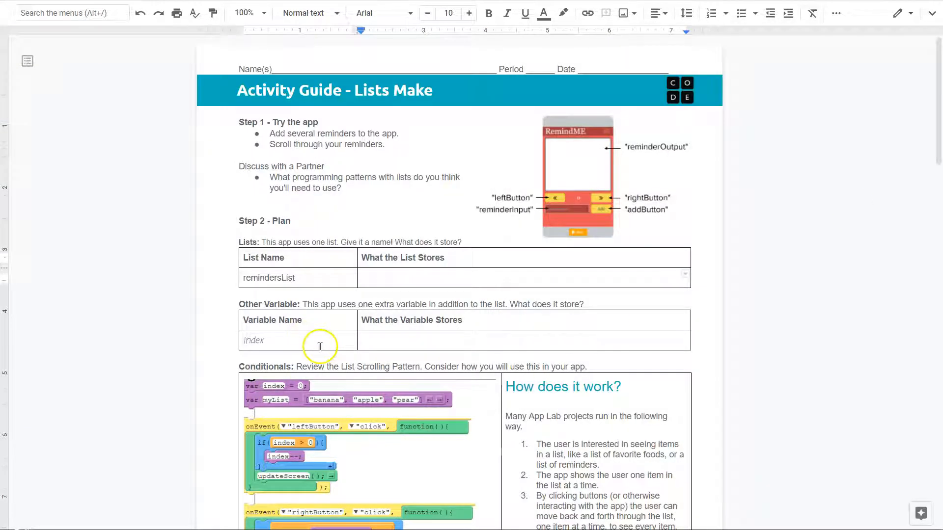
{"action": "mouse_move", "coordinate": [694, 172]}
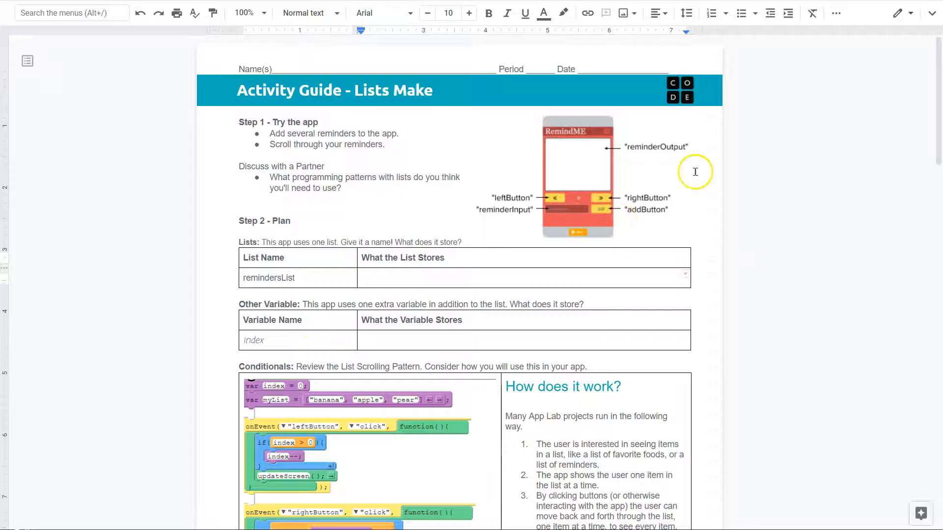
{"action": "mouse_move", "coordinate": [800, 240]}
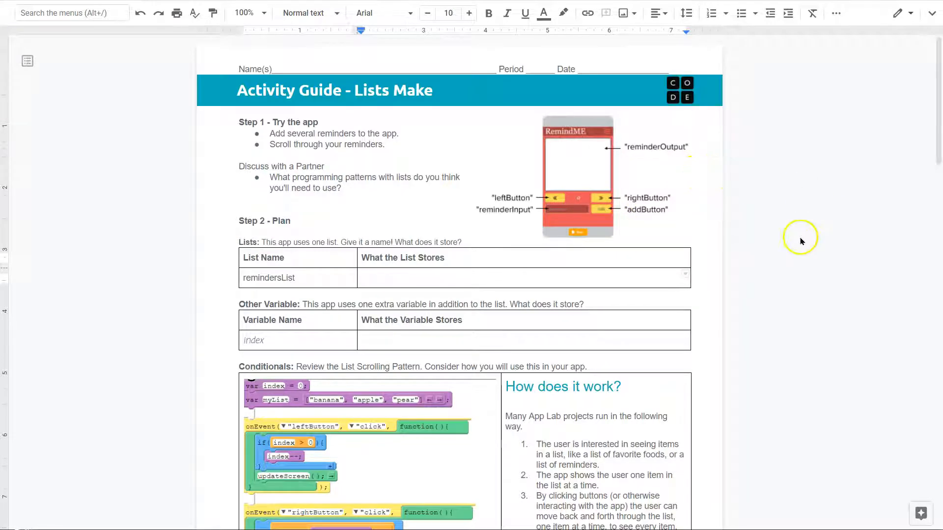
{"action": "scroll", "scroll_direction": "down", "scroll_amount": 3}
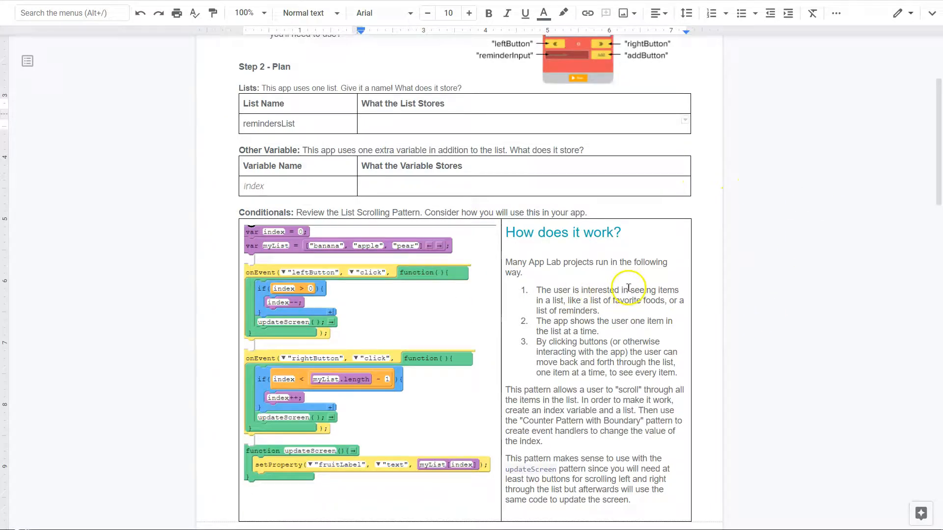
{"action": "scroll", "scroll_direction": "down", "scroll_amount": 3}
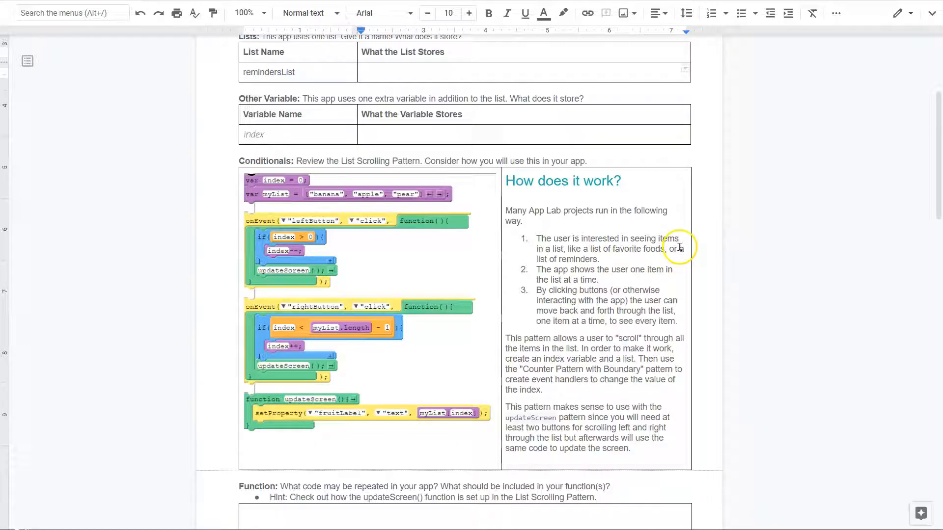
{"action": "mouse_move", "coordinate": [323, 401]}
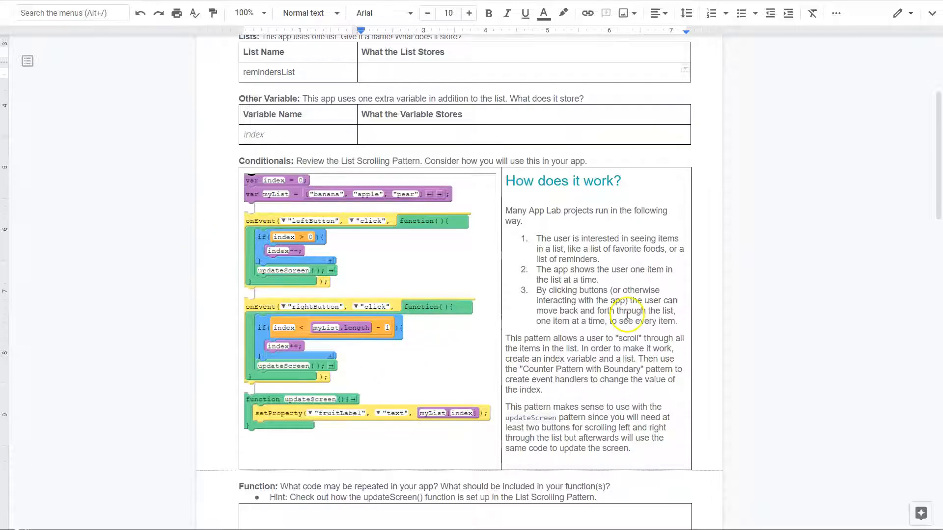
{"action": "mouse_move", "coordinate": [628, 270]}
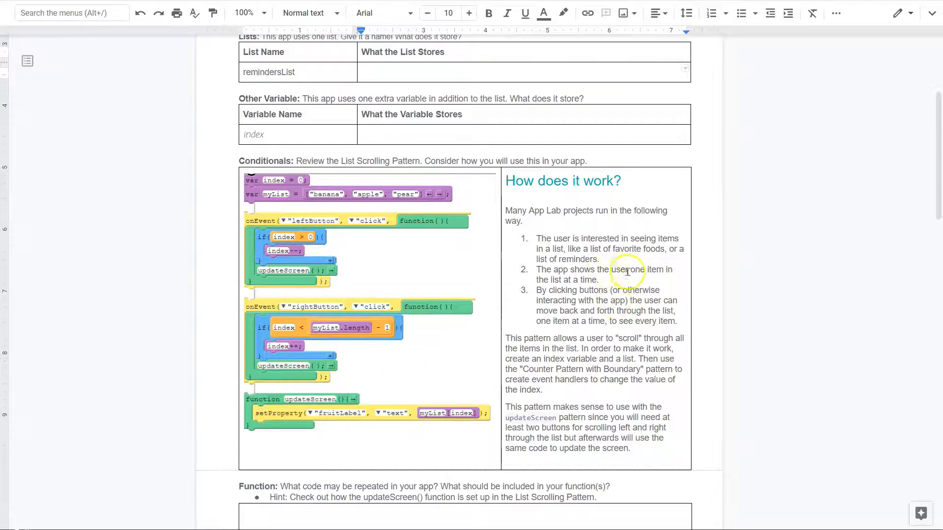
{"action": "mouse_move", "coordinate": [658, 270]}
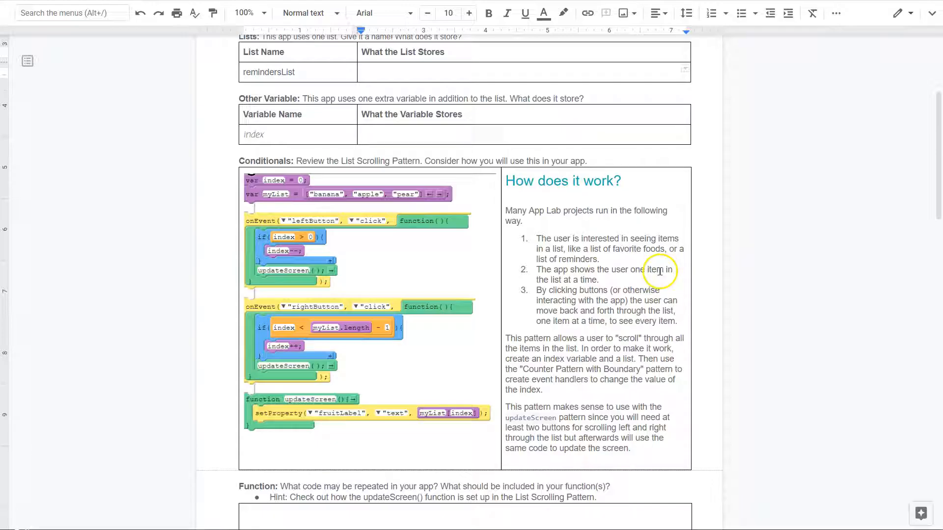
{"action": "mouse_move", "coordinate": [649, 296]}
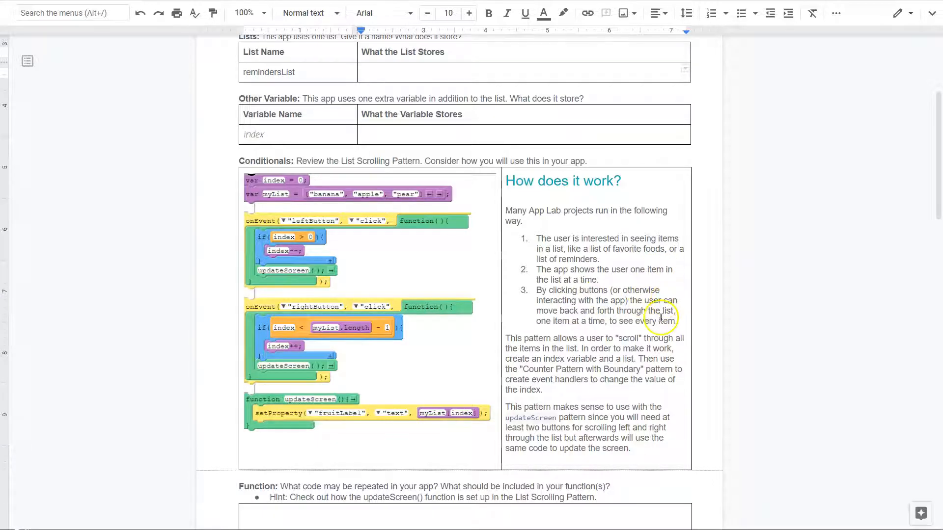
{"action": "mouse_move", "coordinate": [672, 325]}
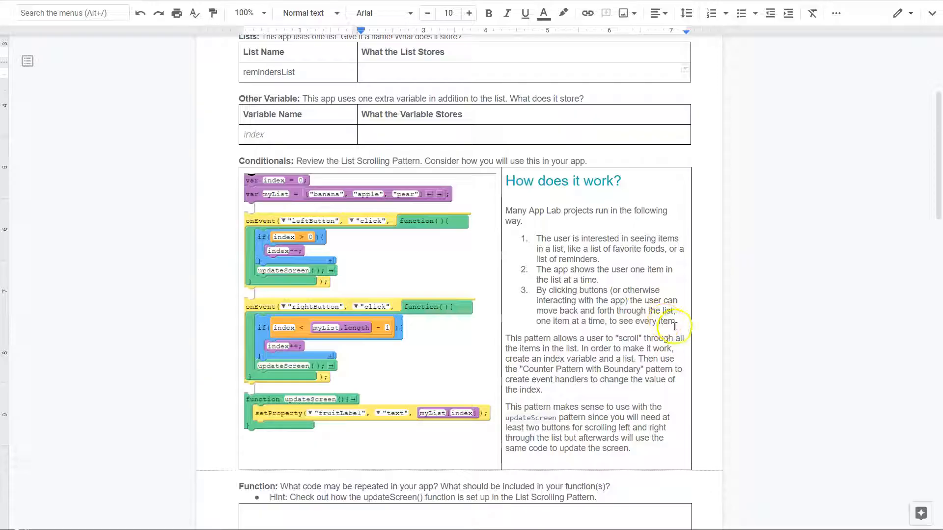
{"action": "mouse_move", "coordinate": [283, 182]}
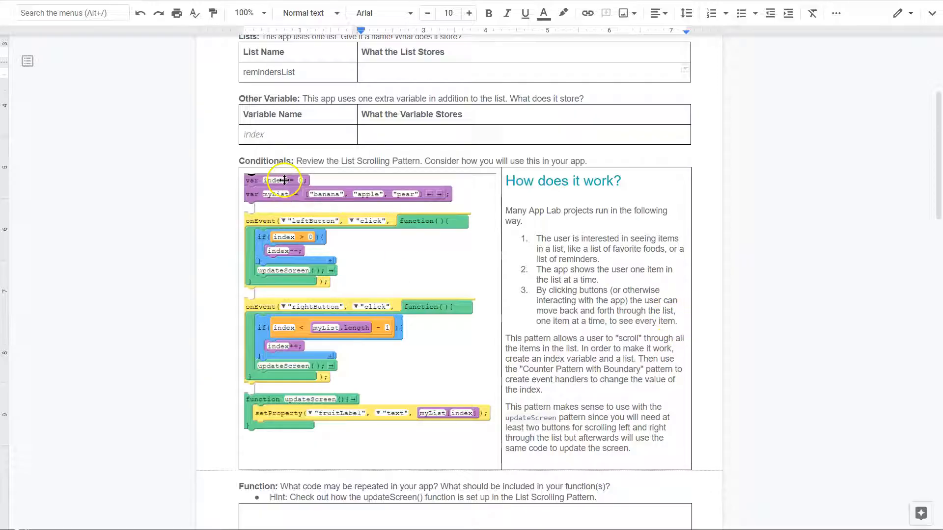
{"action": "mouse_move", "coordinate": [290, 107]}
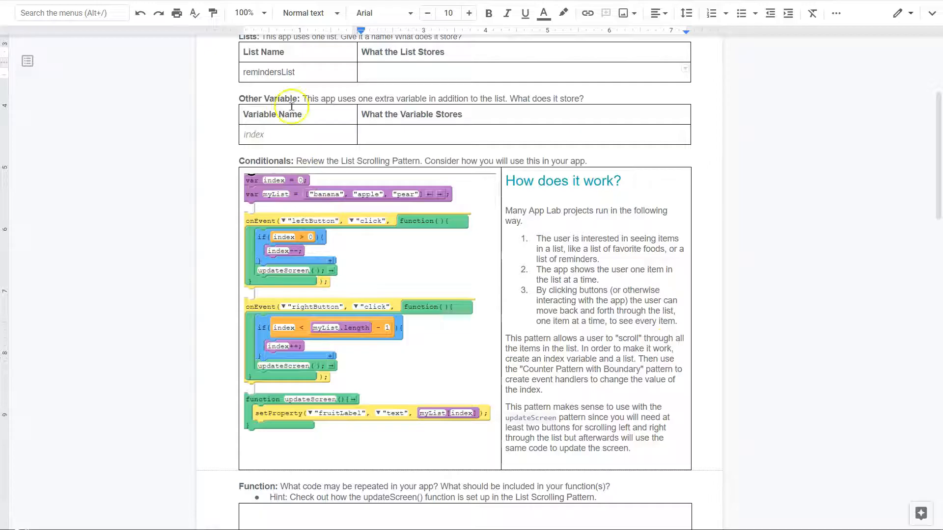
{"action": "mouse_move", "coordinate": [298, 206]}
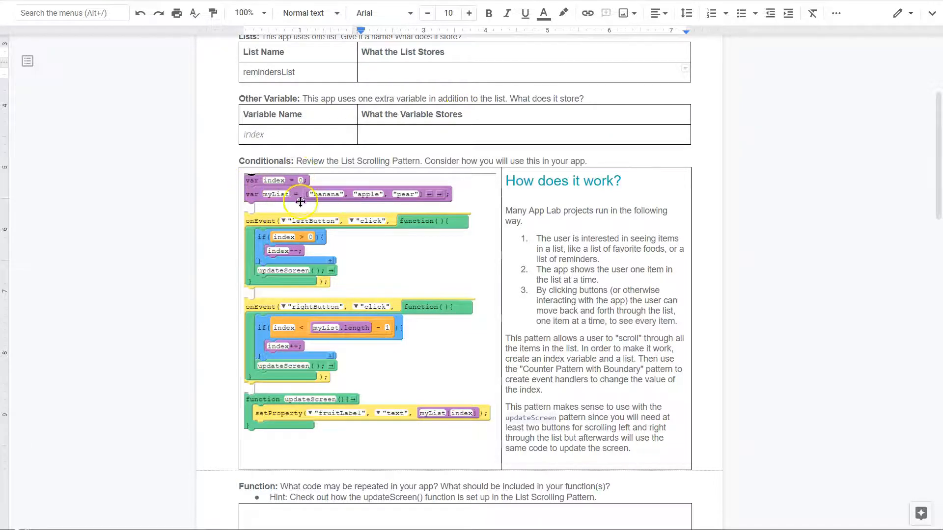
{"action": "mouse_move", "coordinate": [408, 227]}
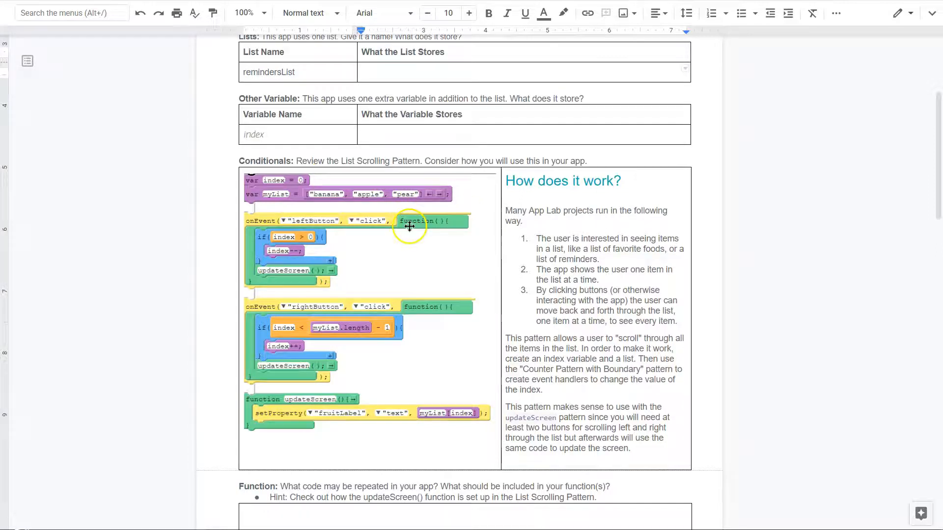
{"action": "mouse_move", "coordinate": [368, 214]}
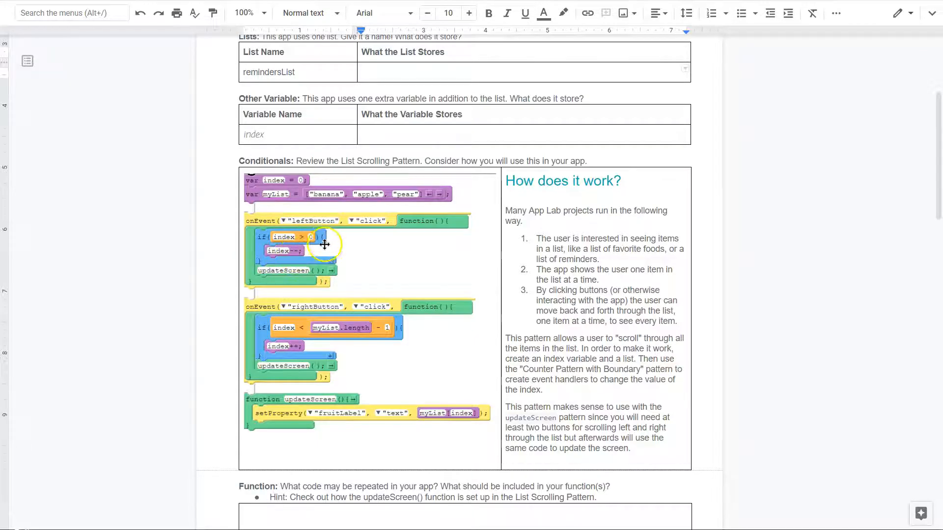
{"action": "mouse_move", "coordinate": [385, 241]}
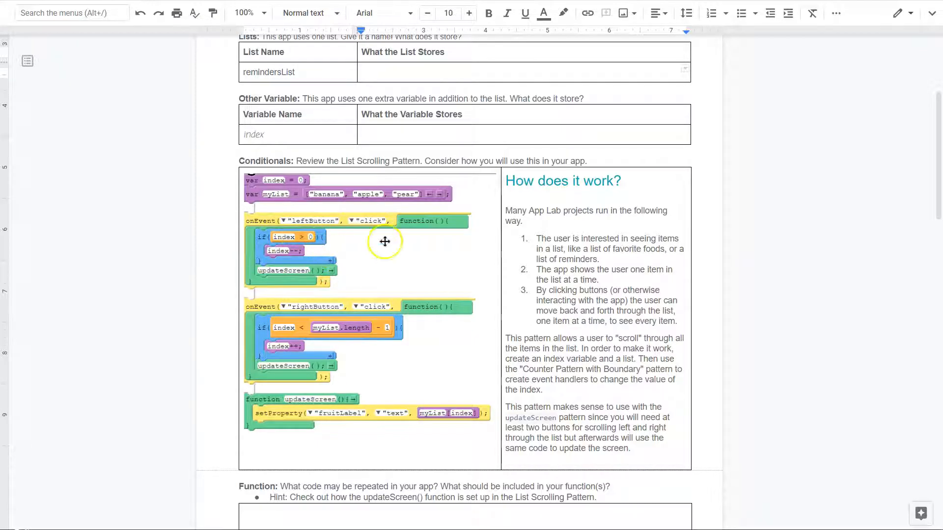
{"action": "mouse_move", "coordinate": [300, 247]}
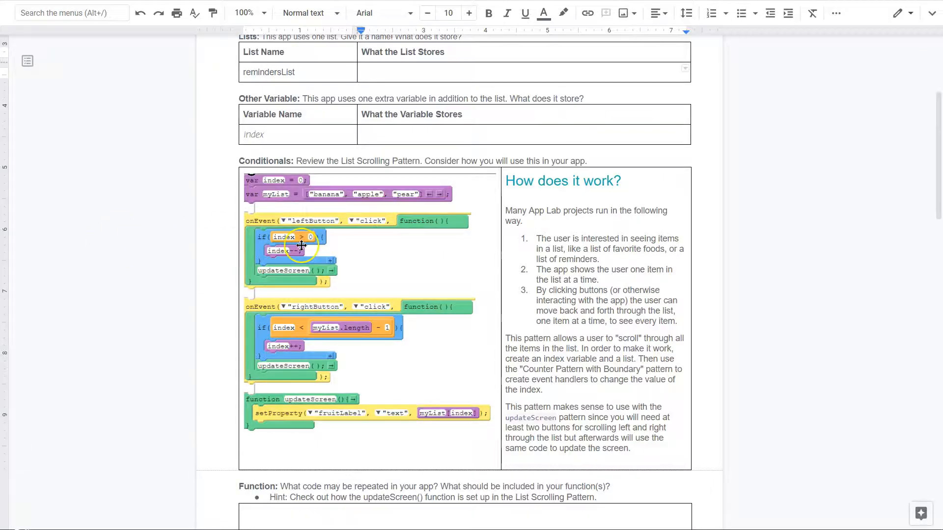
{"action": "mouse_move", "coordinate": [175, 251]}
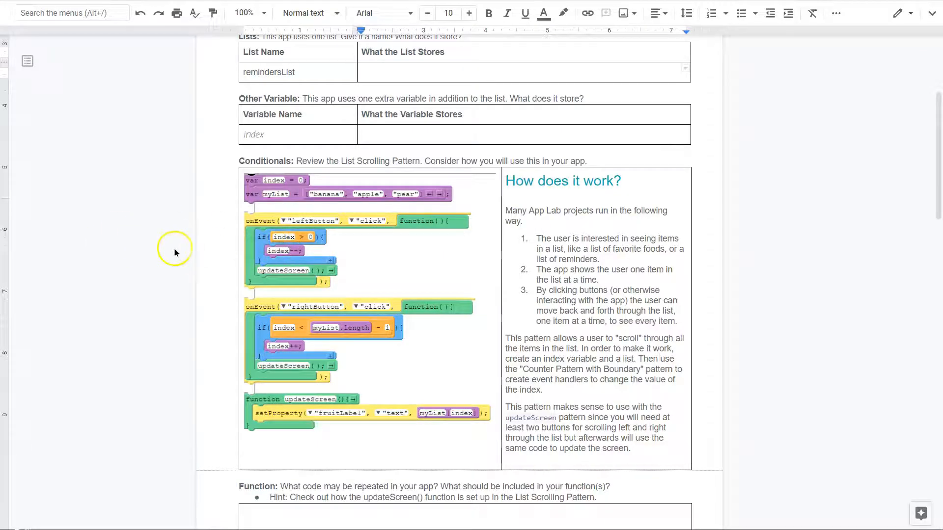
{"action": "mouse_move", "coordinate": [300, 305]}
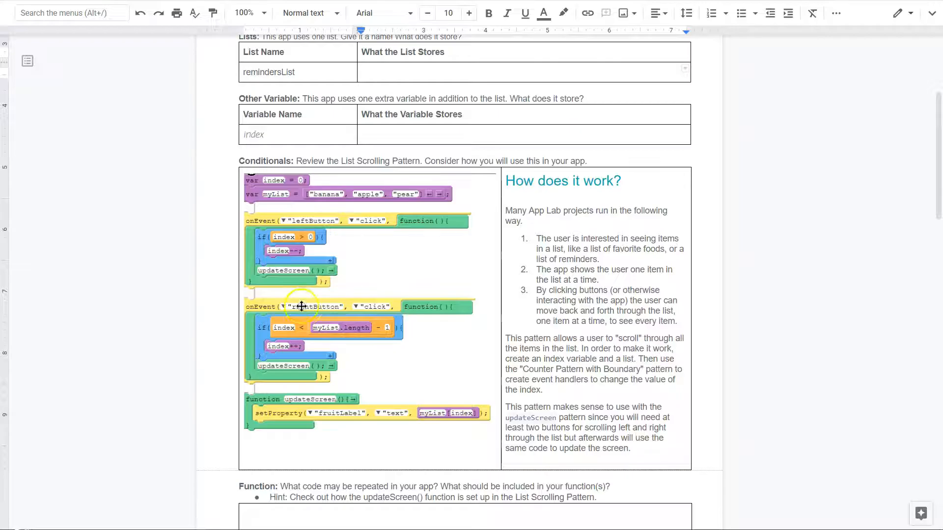
{"action": "mouse_move", "coordinate": [321, 308]}
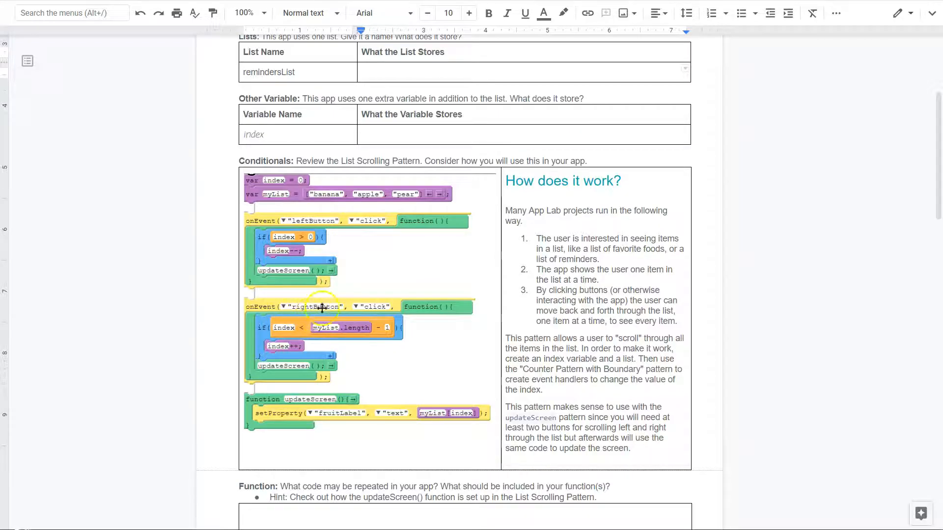
{"action": "mouse_move", "coordinate": [290, 329]}
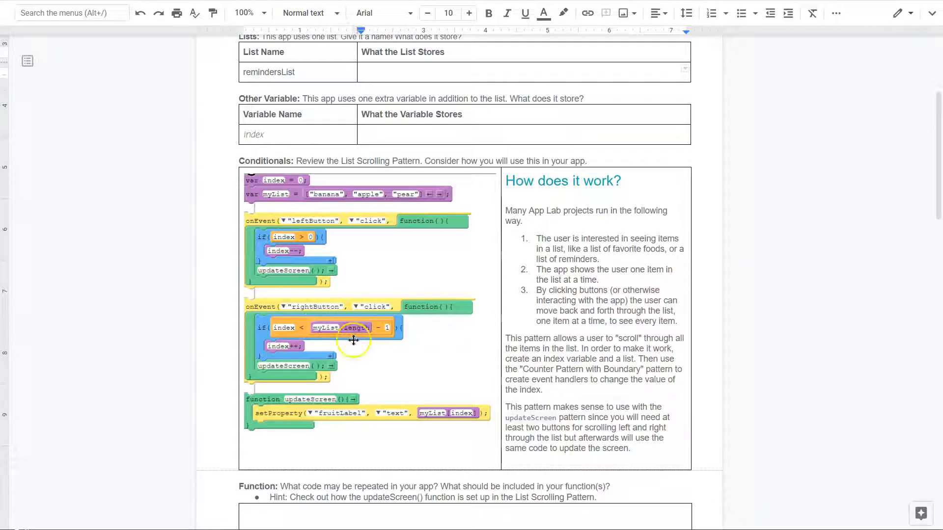
{"action": "mouse_move", "coordinate": [367, 332]}
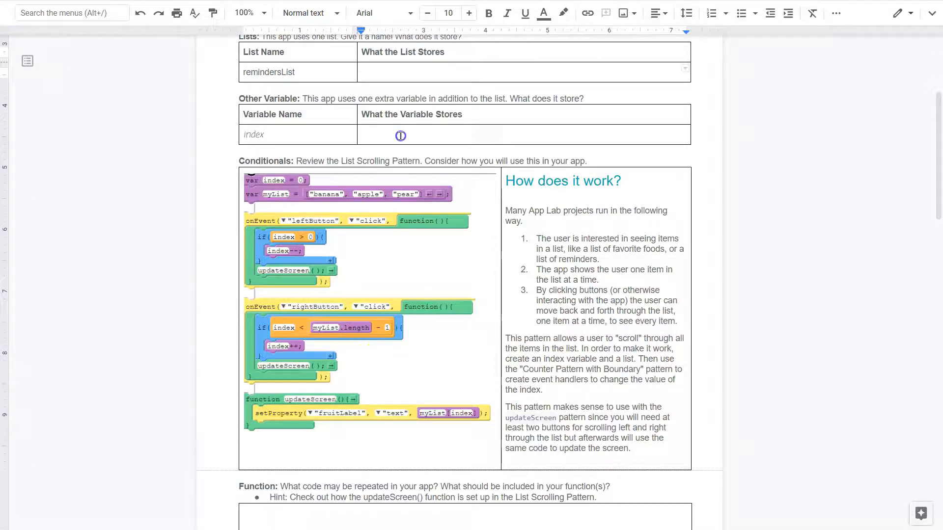
Type '0 1 2' as the stored values for the index variable in the Other Variable table.
{"action": "left_click", "coordinate": [421, 134]}
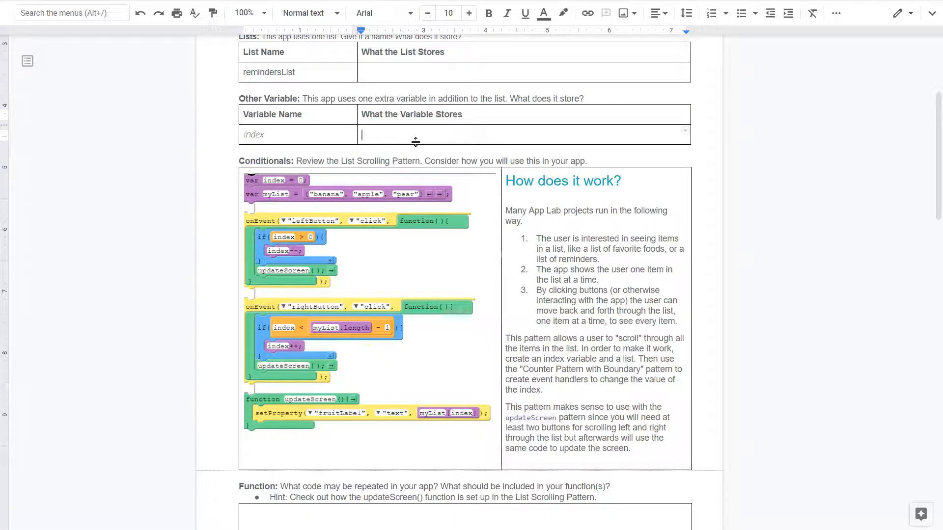
{"action": "type", "text": "0 1"}
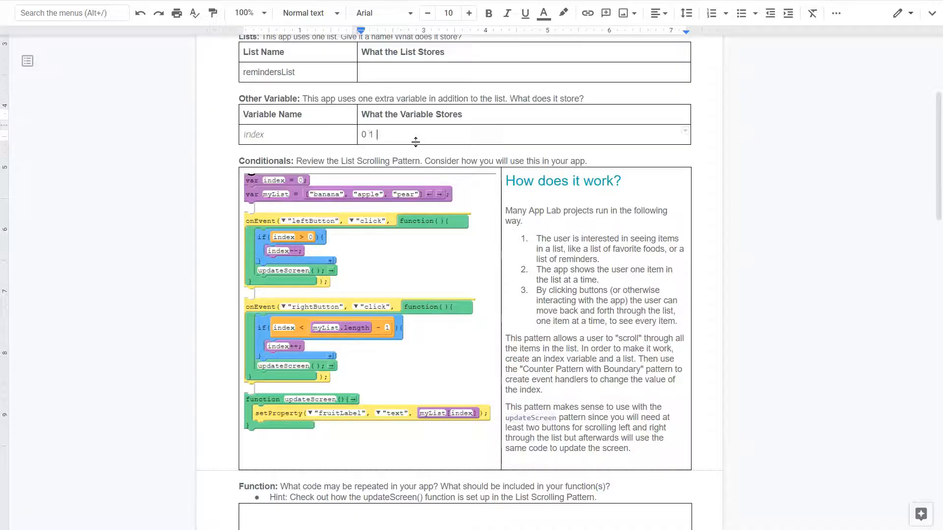
{"action": "type", "text": "2 3"}
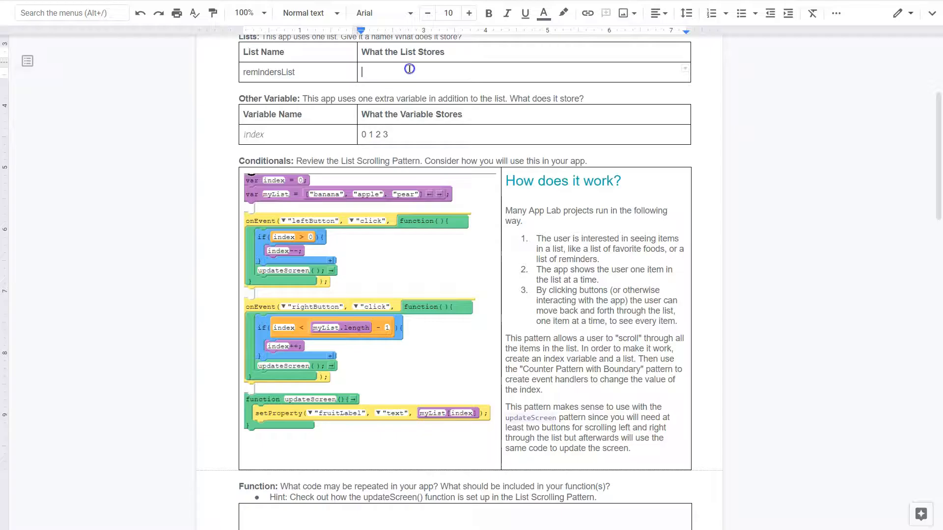
{"action": "left_click", "coordinate": [389, 134]}
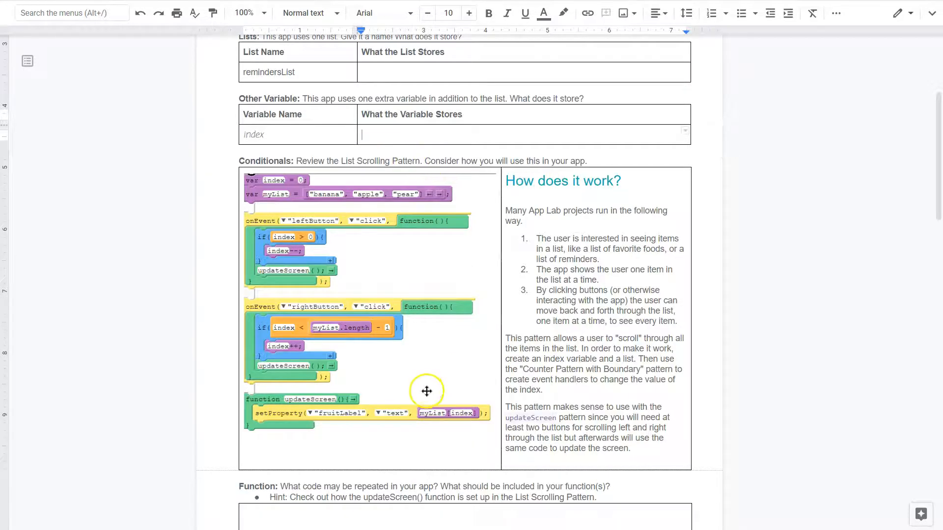
{"action": "mouse_move", "coordinate": [303, 325]}
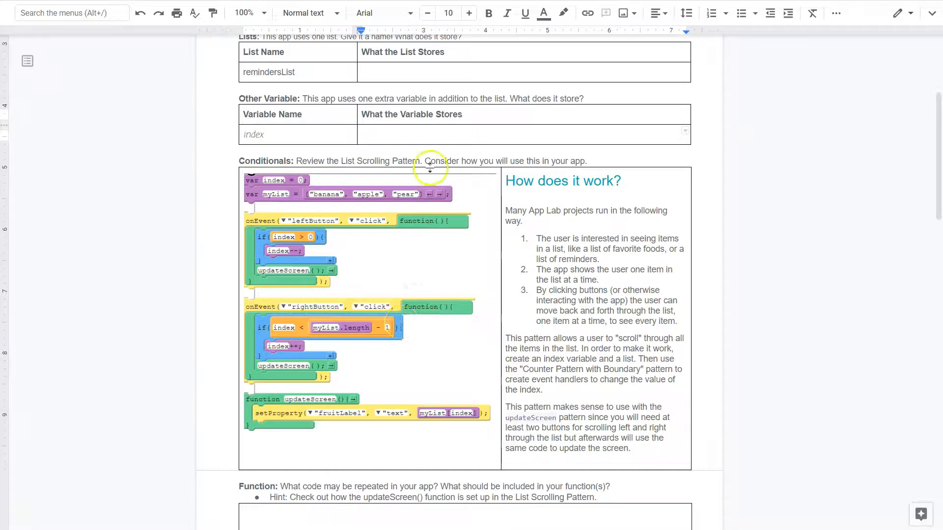
{"action": "type", "text": "0"}
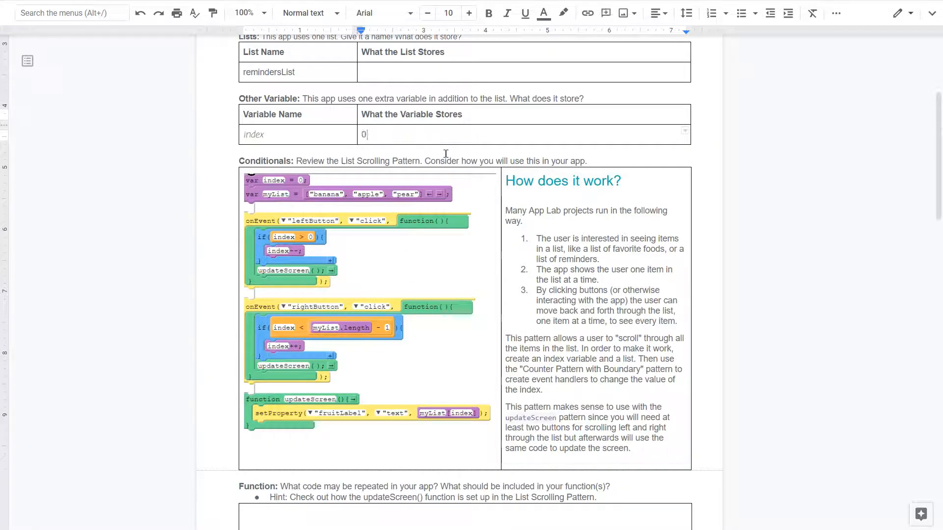
{"action": "type", "text": "1 2"}
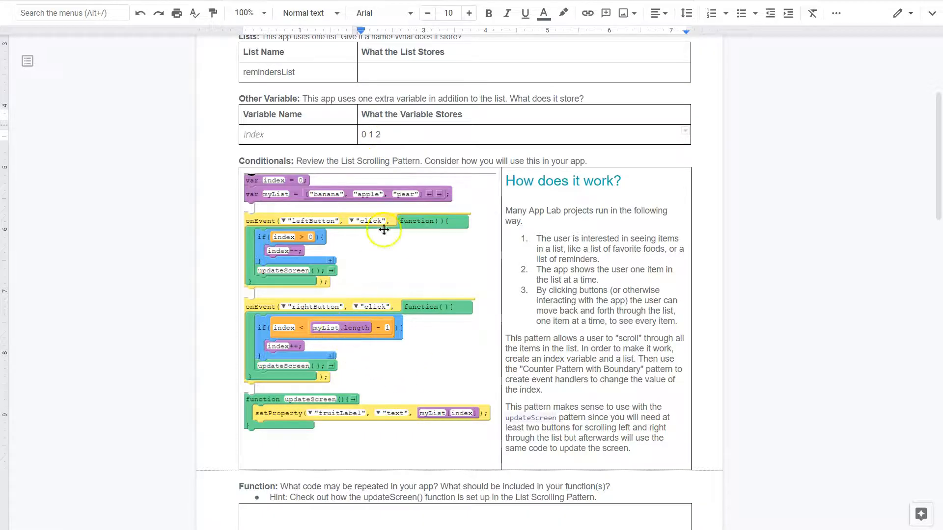
{"action": "mouse_move", "coordinate": [347, 339]}
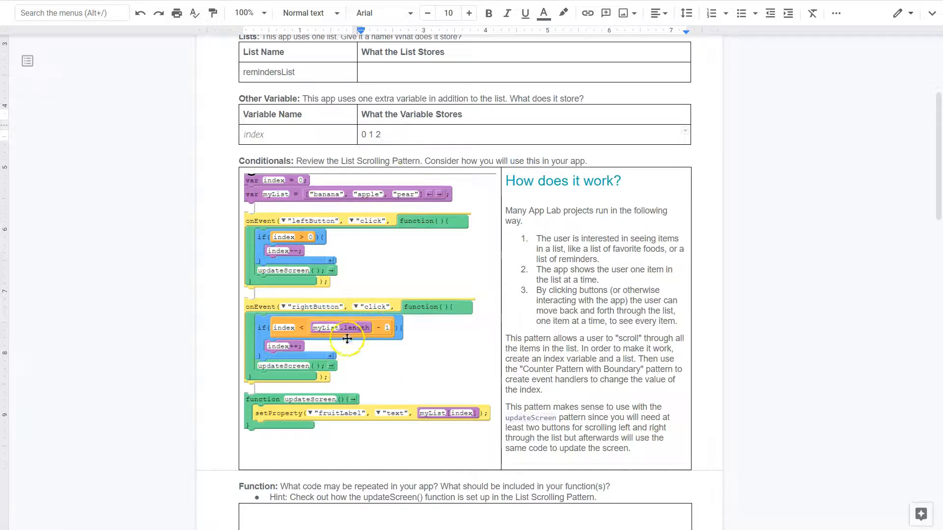
{"action": "mouse_move", "coordinate": [364, 328]}
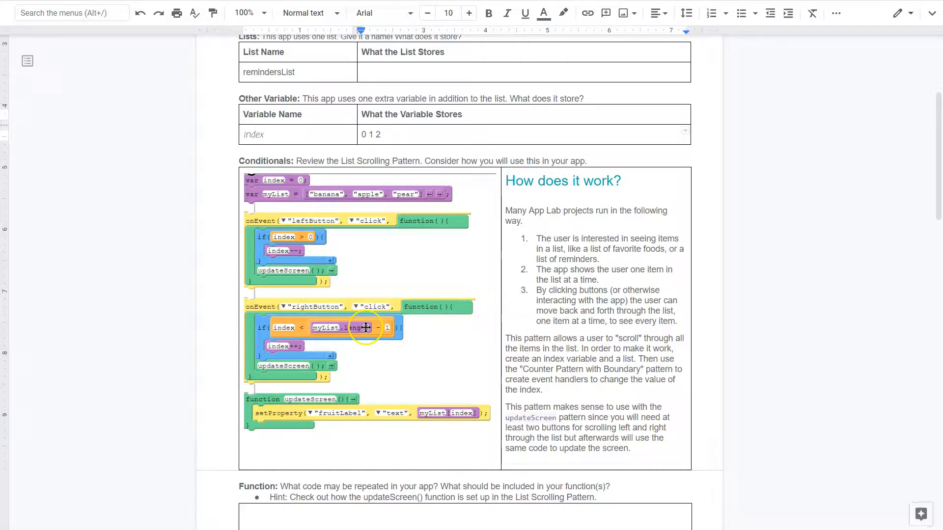
{"action": "mouse_move", "coordinate": [388, 329]}
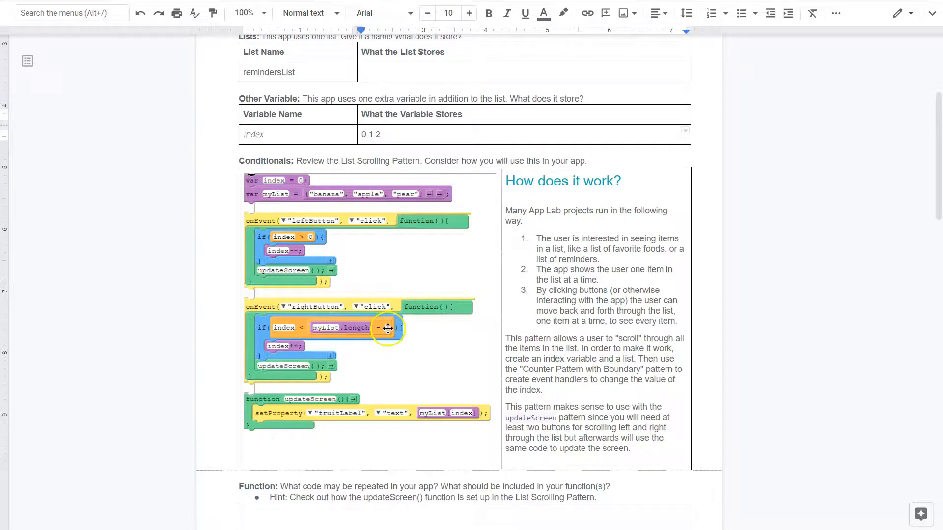
{"action": "mouse_move", "coordinate": [291, 328]}
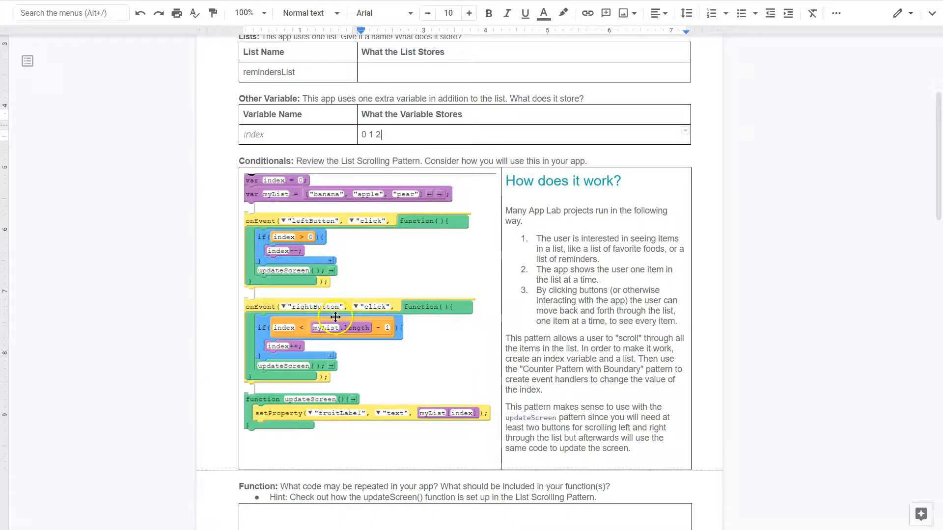
{"action": "mouse_move", "coordinate": [310, 359]}
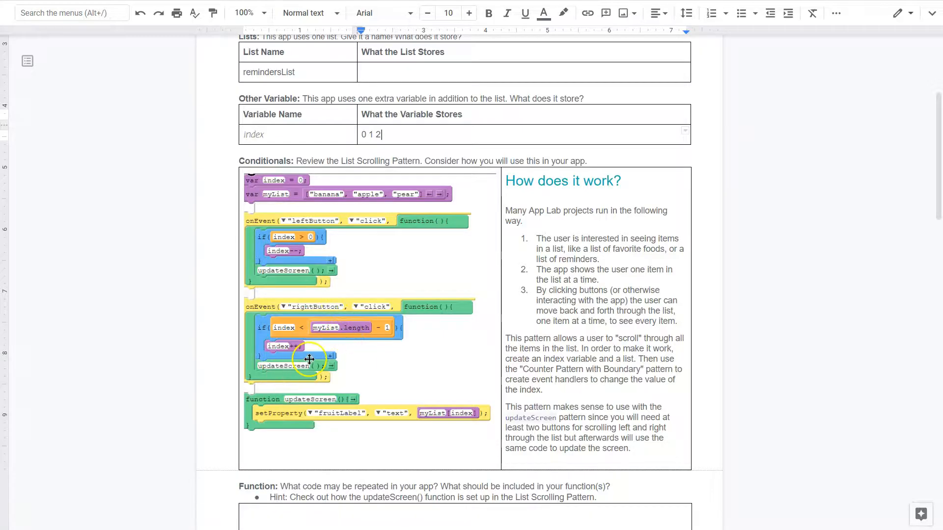
{"action": "mouse_move", "coordinate": [461, 116]}
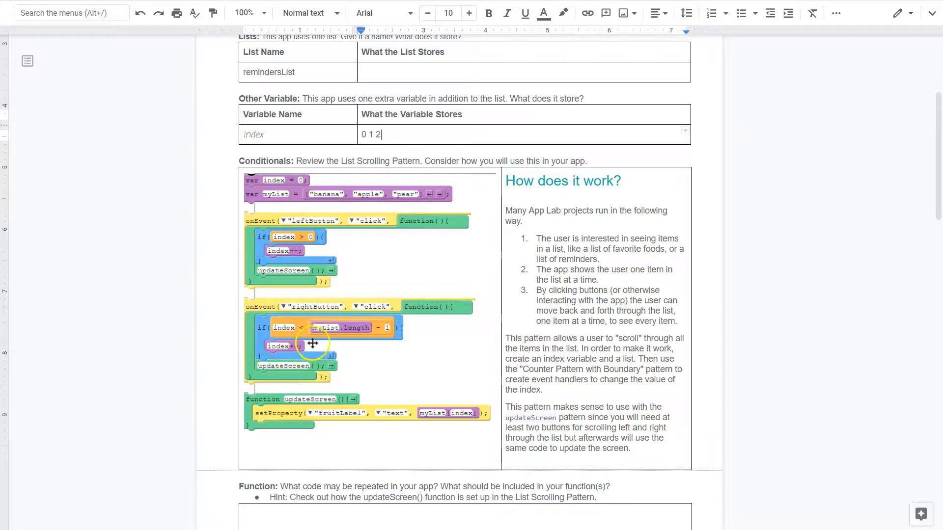
{"action": "mouse_move", "coordinate": [283, 346]}
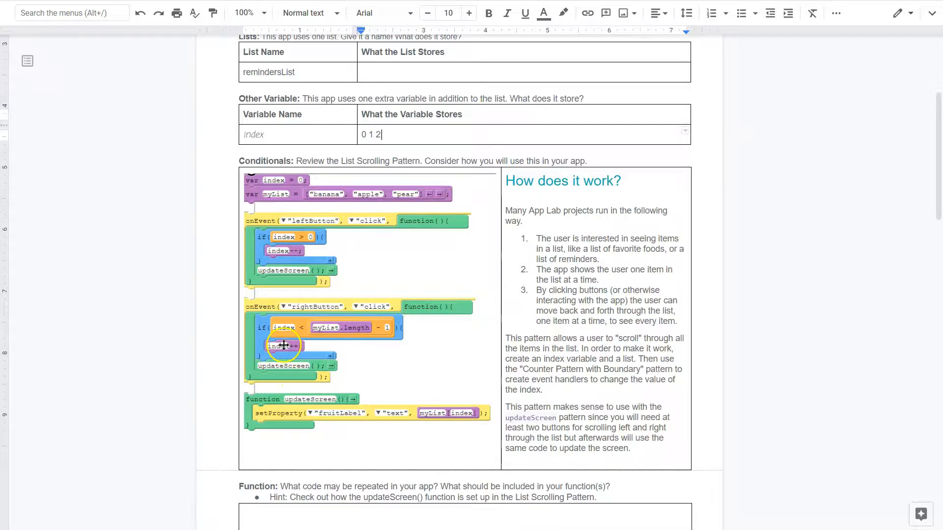
{"action": "mouse_move", "coordinate": [322, 372]}
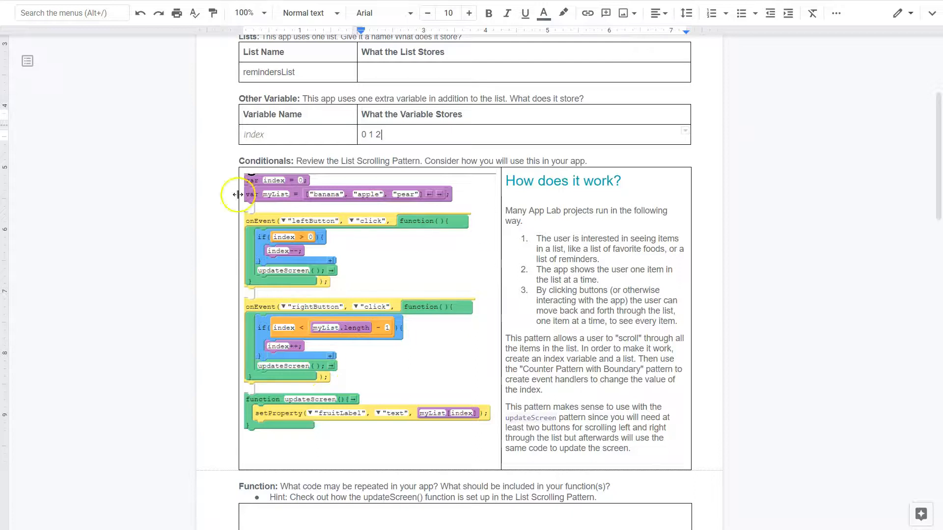
Scroll past the List Scrolling Pattern code to the Function section's repeated-code question.
{"action": "scroll", "scroll_direction": "down", "scroll_amount": 3}
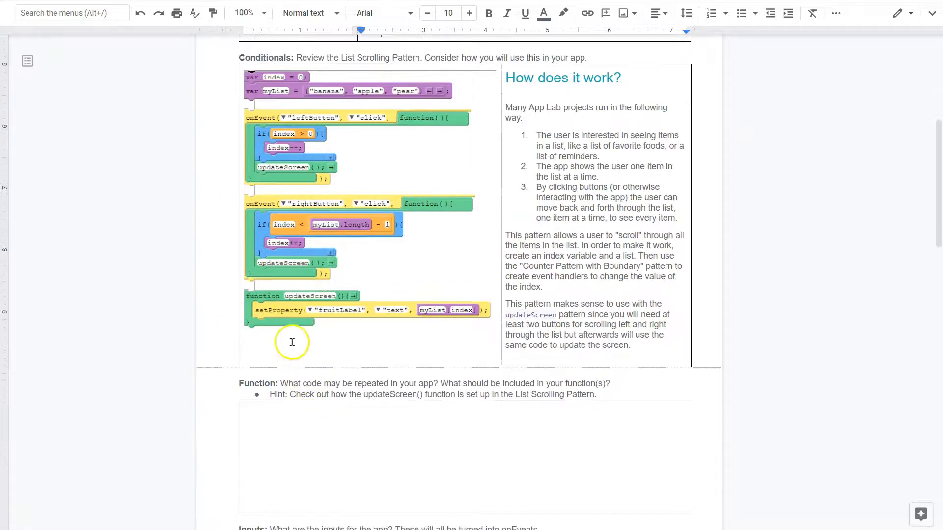
{"action": "mouse_move", "coordinate": [313, 301]}
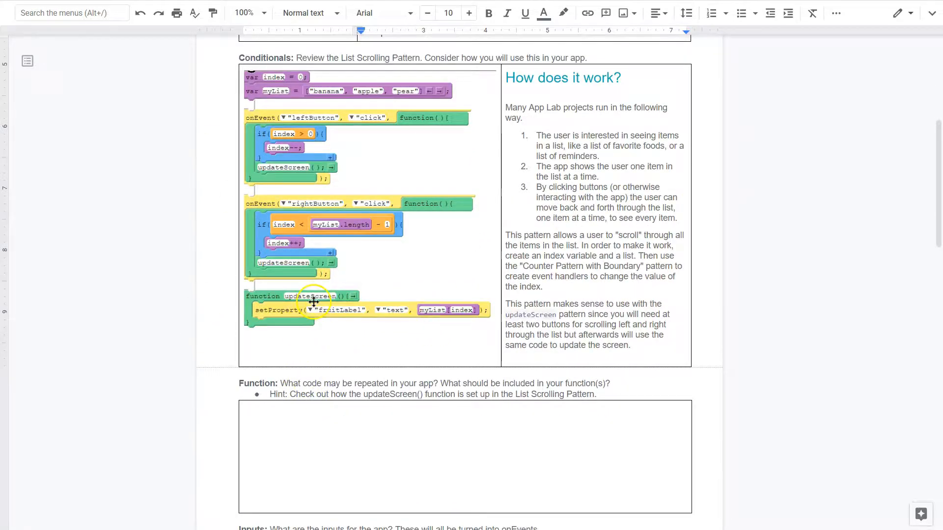
{"action": "mouse_move", "coordinate": [352, 317]}
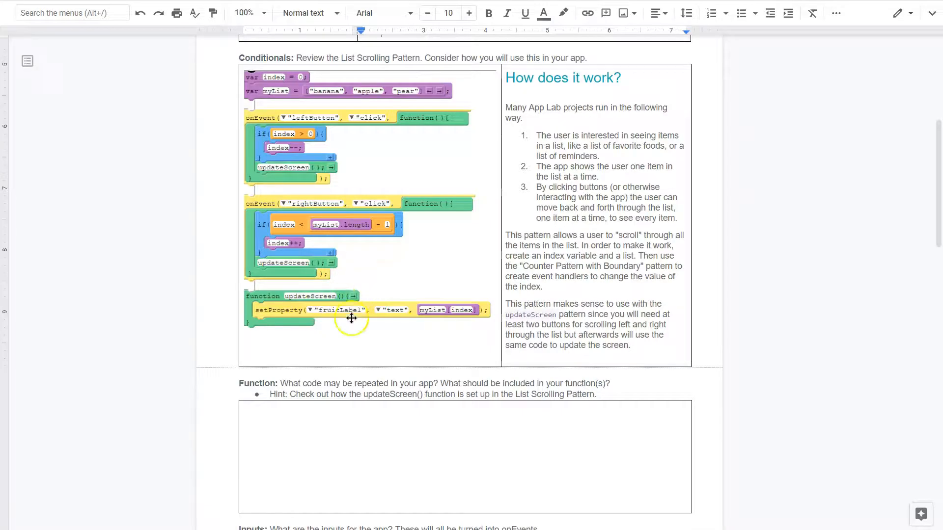
{"action": "mouse_move", "coordinate": [404, 311]}
{"action": "type", "text": "0 1 2"}
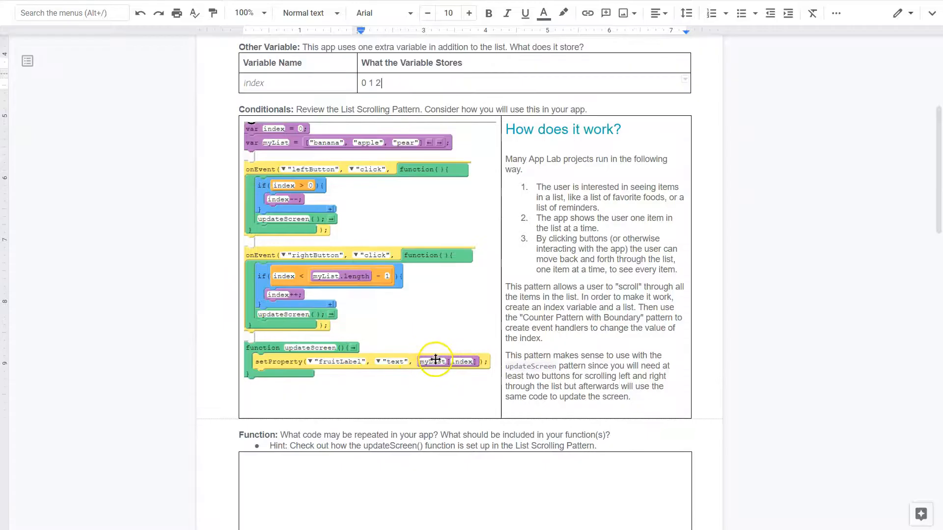
{"action": "mouse_move", "coordinate": [469, 373]}
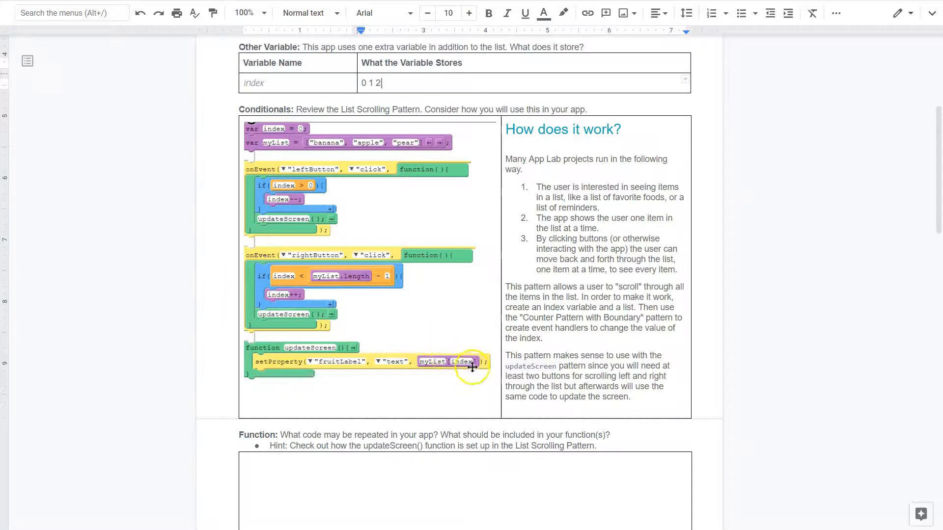
{"action": "mouse_move", "coordinate": [323, 150]}
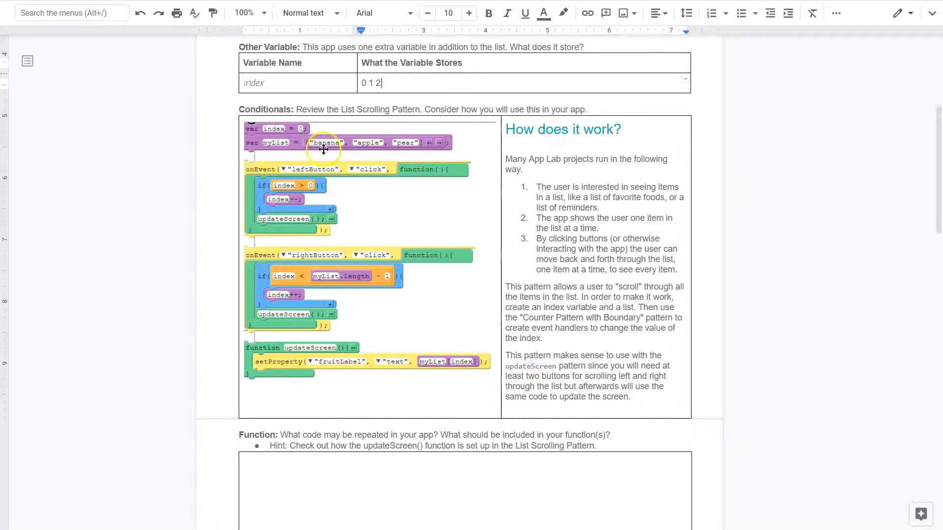
{"action": "mouse_move", "coordinate": [374, 144]}
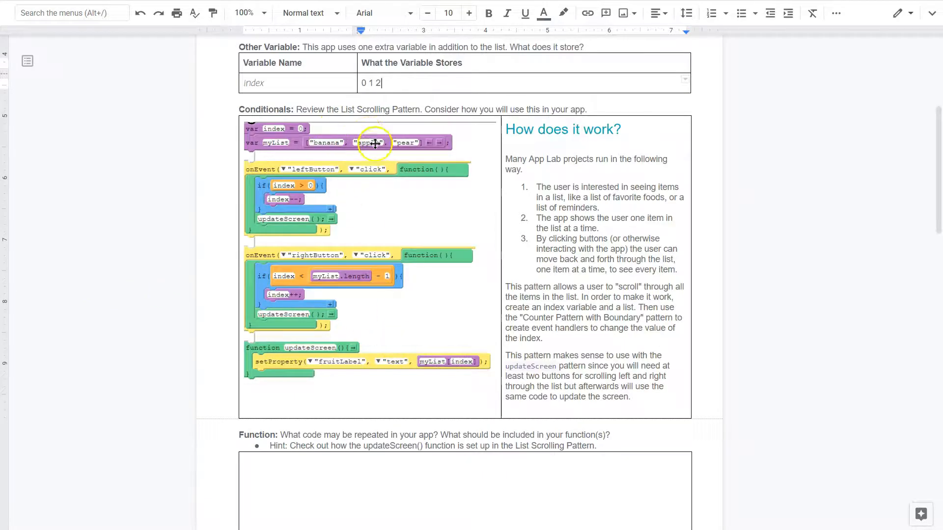
{"action": "mouse_move", "coordinate": [310, 268]}
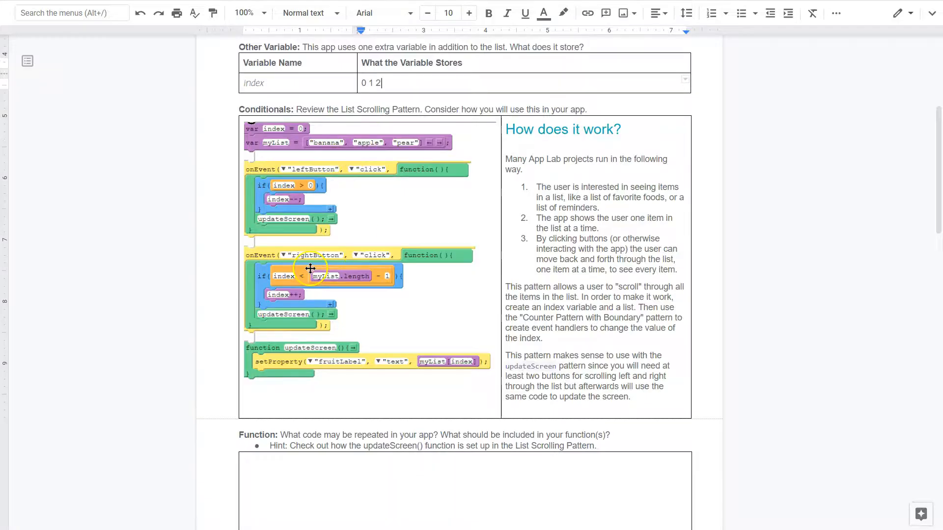
{"action": "mouse_move", "coordinate": [301, 295]}
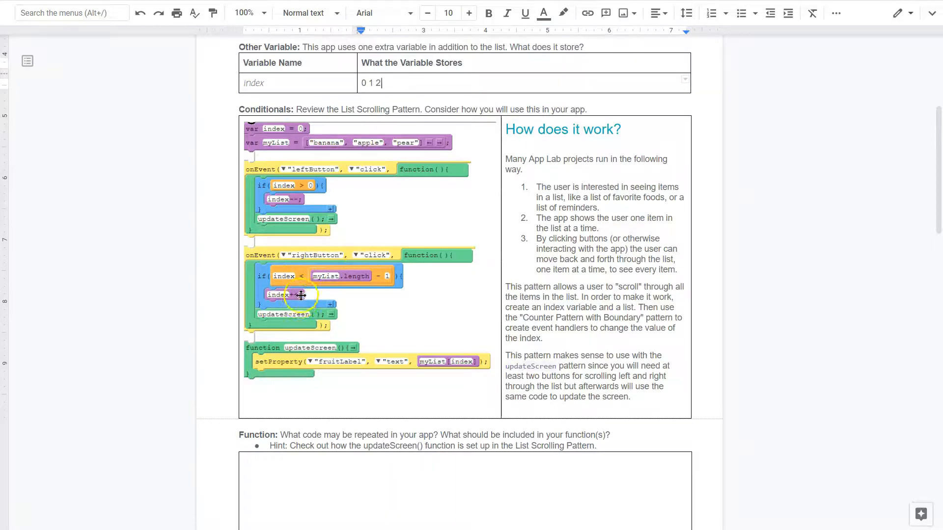
{"action": "mouse_move", "coordinate": [314, 292]}
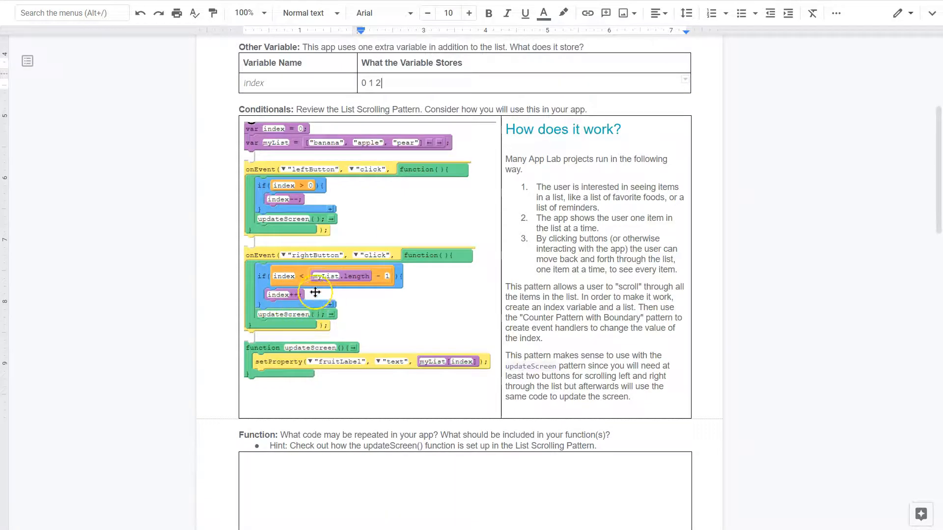
{"action": "mouse_move", "coordinate": [318, 199]}
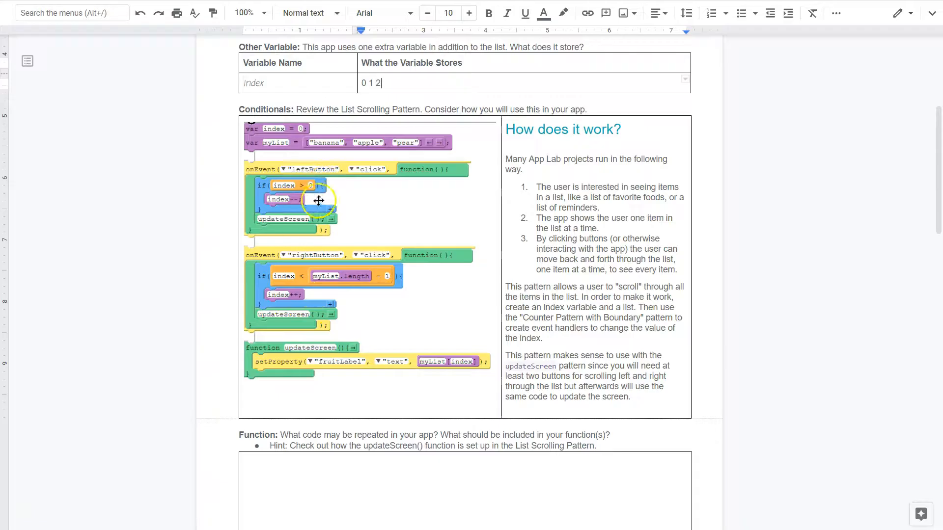
{"action": "mouse_move", "coordinate": [298, 294]}
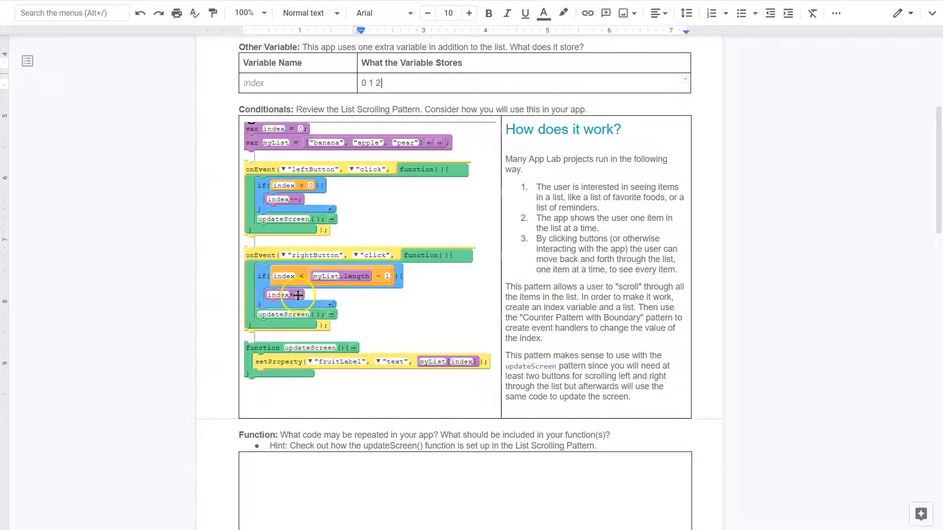
{"action": "mouse_move", "coordinate": [382, 188]}
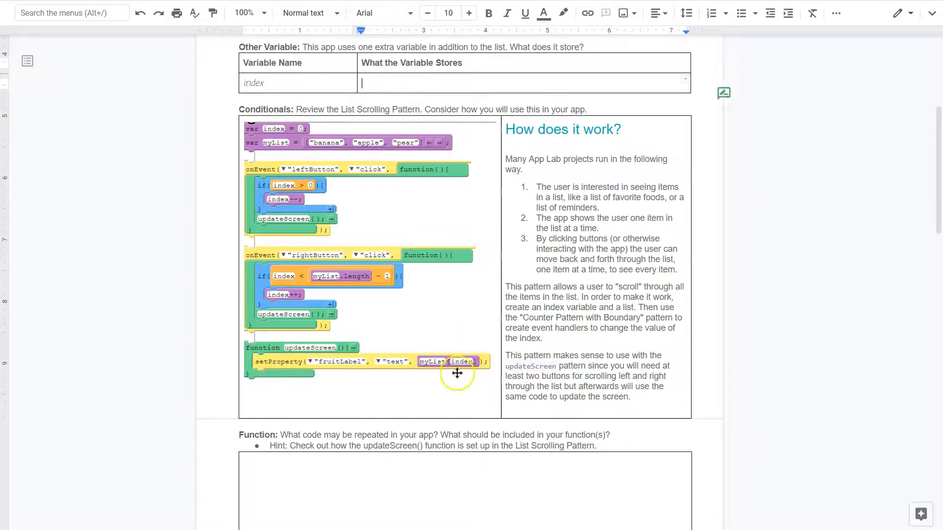
{"action": "scroll", "scroll_direction": "down", "scroll_amount": 3}
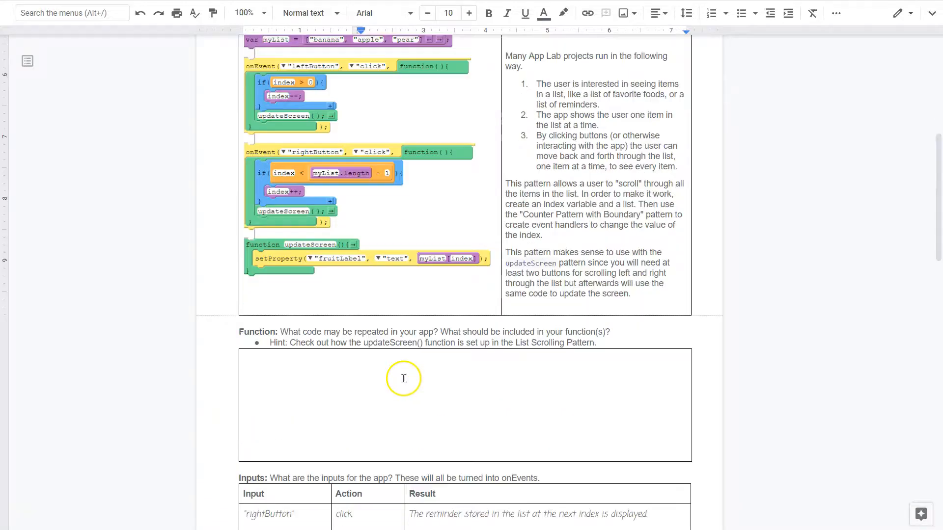
{"action": "mouse_move", "coordinate": [407, 365]}
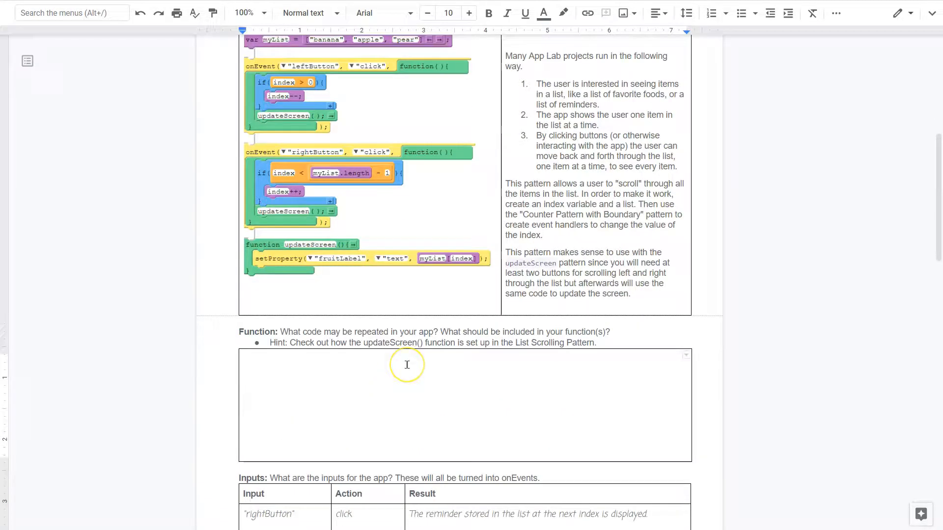
{"action": "mouse_move", "coordinate": [444, 357]}
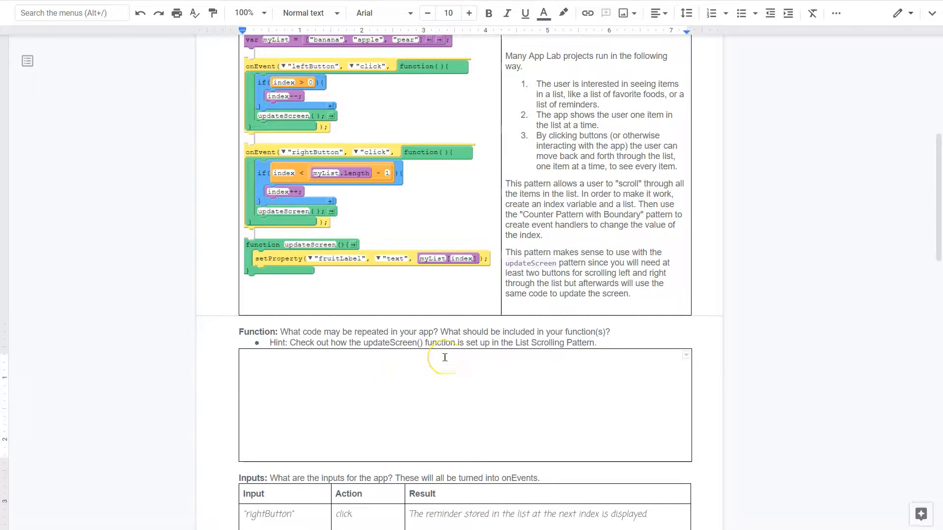
{"action": "mouse_move", "coordinate": [605, 344]}
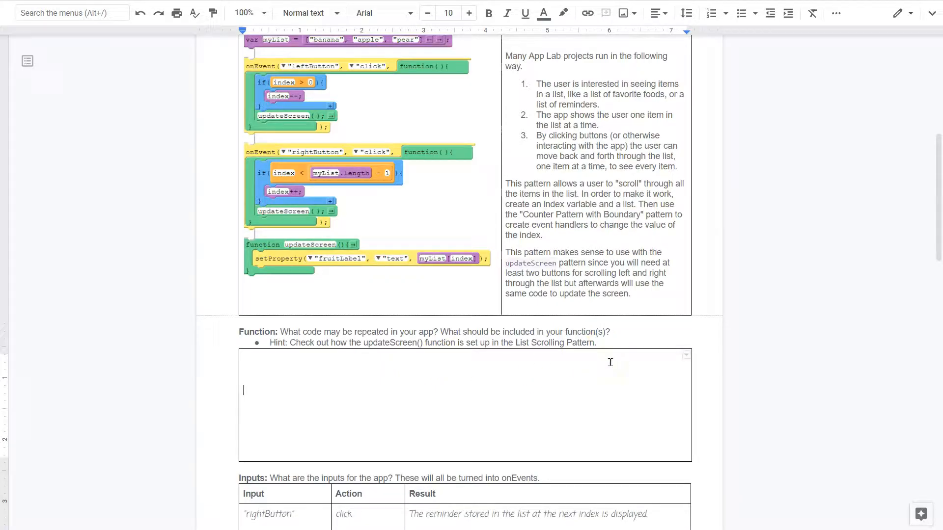
{"action": "mouse_move", "coordinate": [336, 186]}
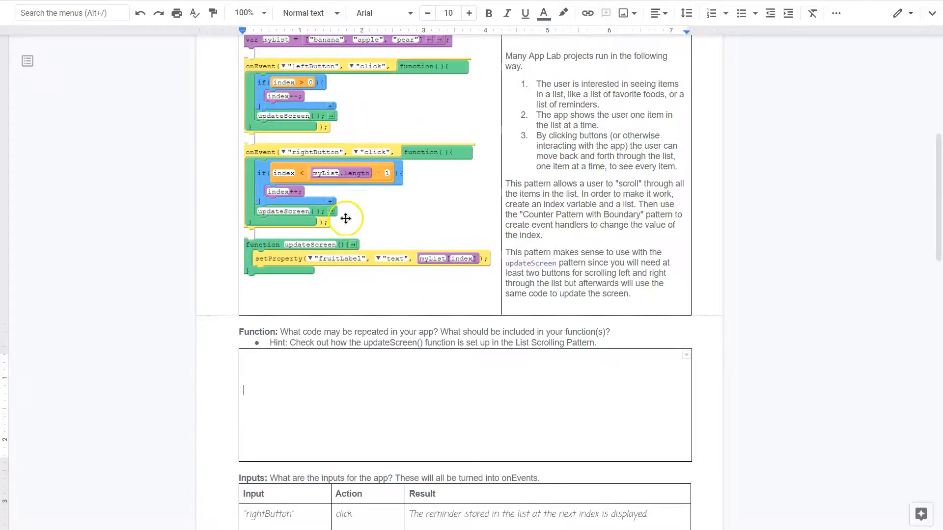
{"action": "mouse_move", "coordinate": [362, 296]}
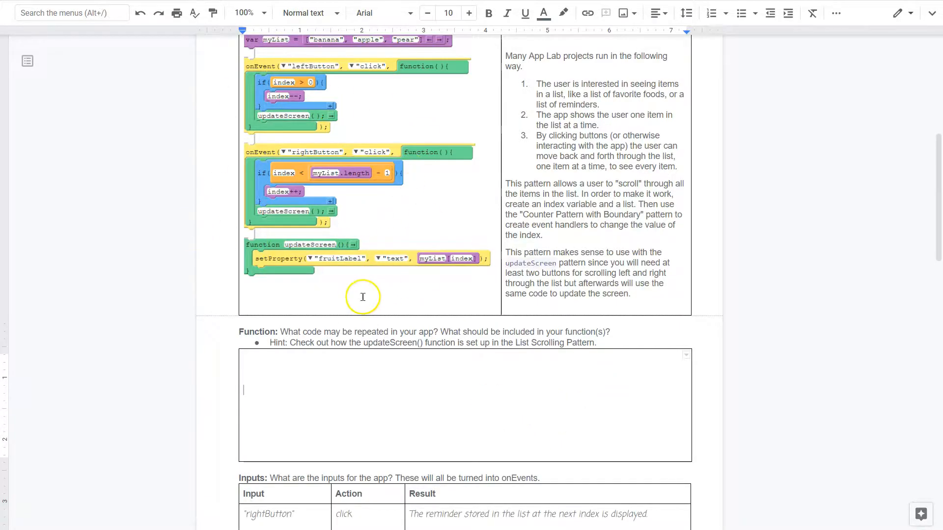
{"action": "mouse_move", "coordinate": [225, 173]}
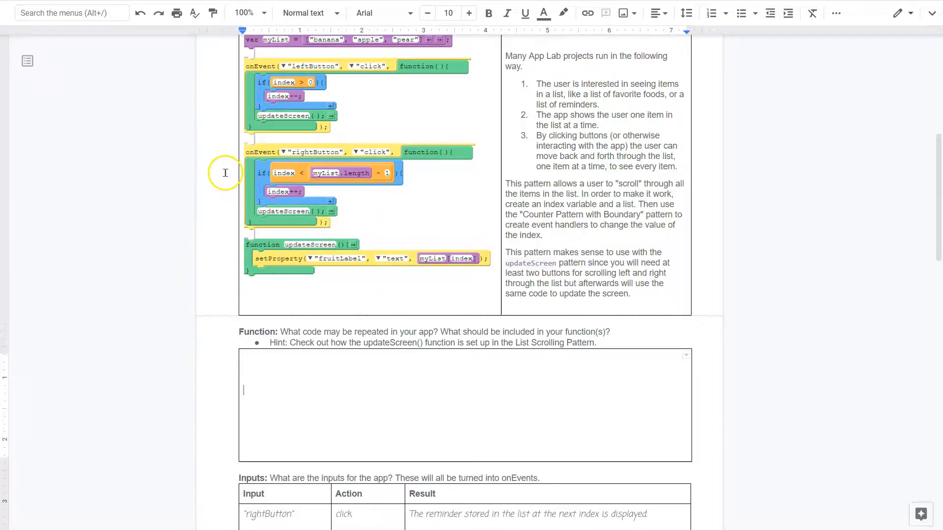
{"action": "mouse_move", "coordinate": [560, 415]}
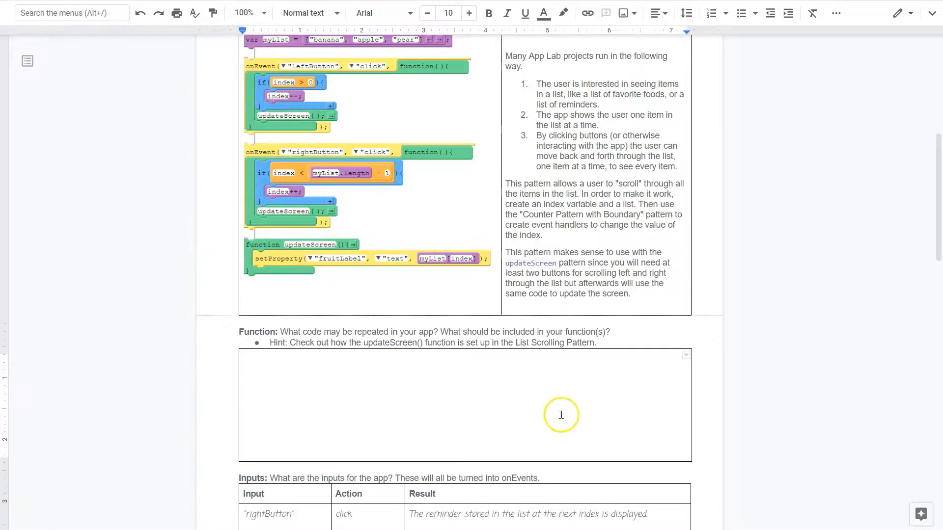
{"action": "scroll", "scroll_direction": "down", "scroll_amount": 3}
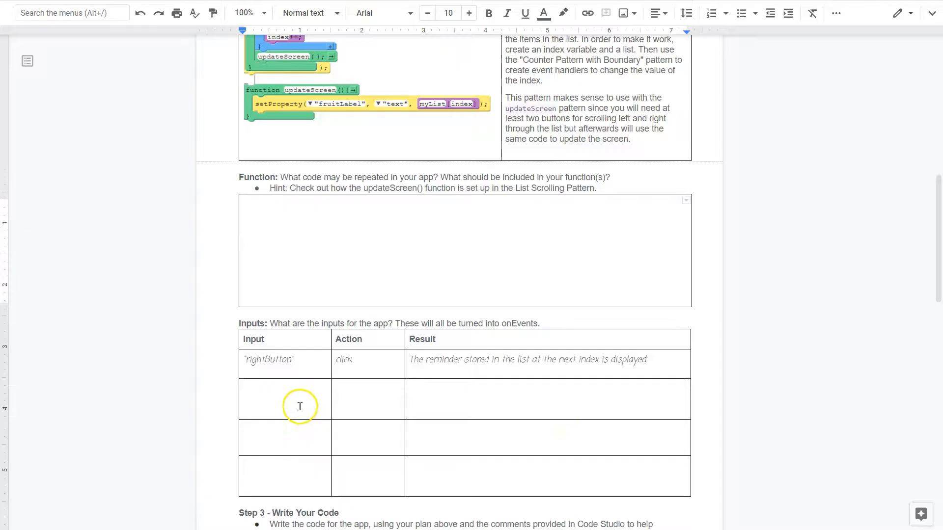
In the RemindME lesson, step from 'Be great!' forward to 'Vote' and back.
{"action": "left_click", "coordinate": [285, 398]}
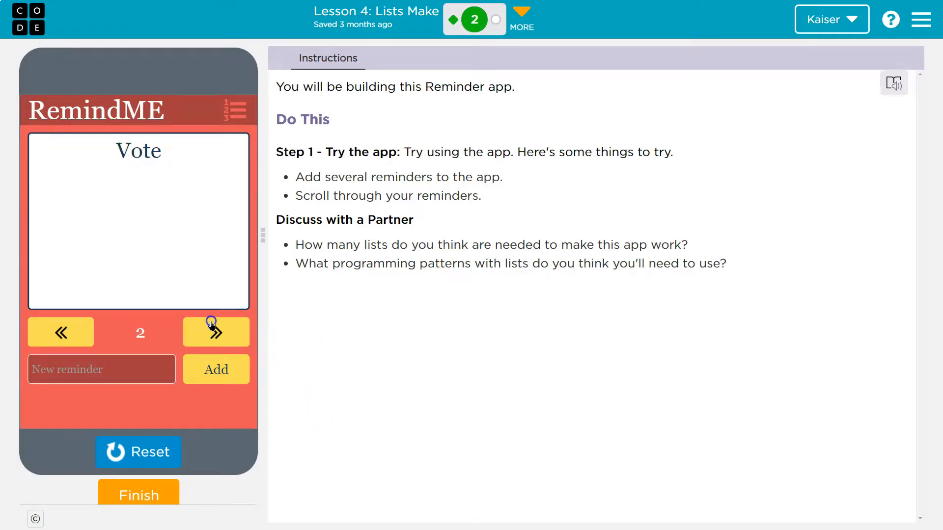
{"action": "left_click", "coordinate": [215, 332]}
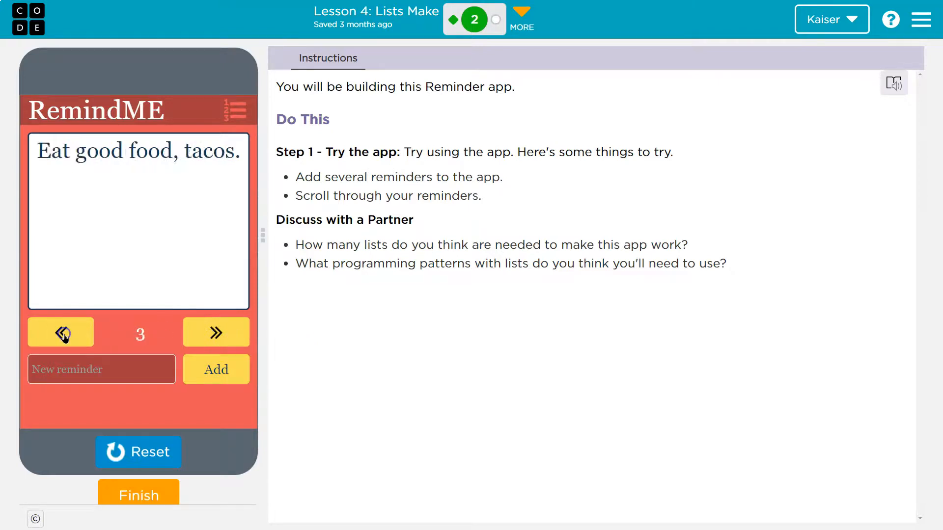
{"action": "left_click", "coordinate": [215, 333]}
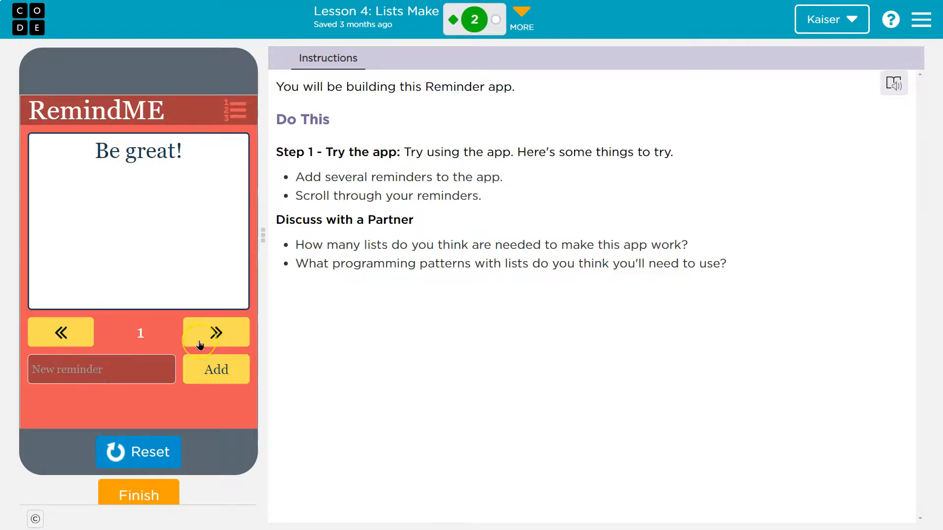
{"action": "type", "text": "jkhkjh"}
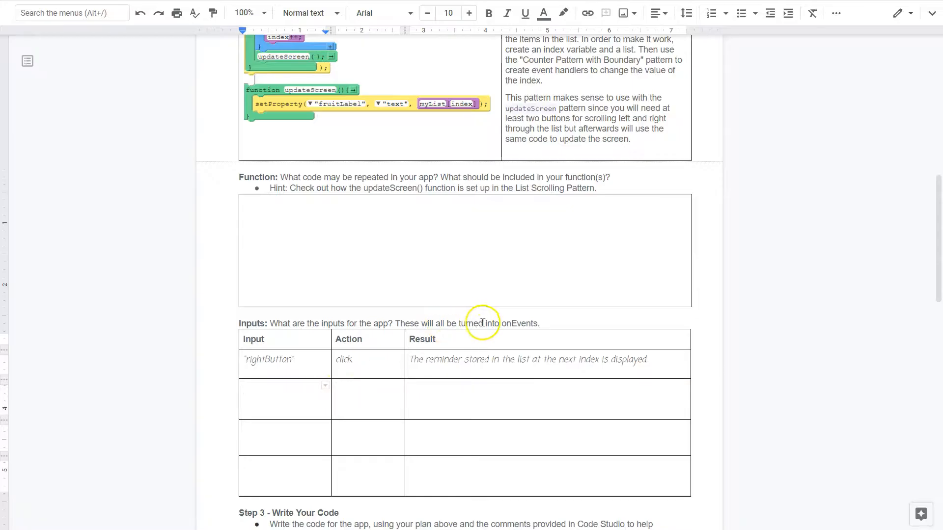
{"action": "mouse_move", "coordinate": [521, 325]}
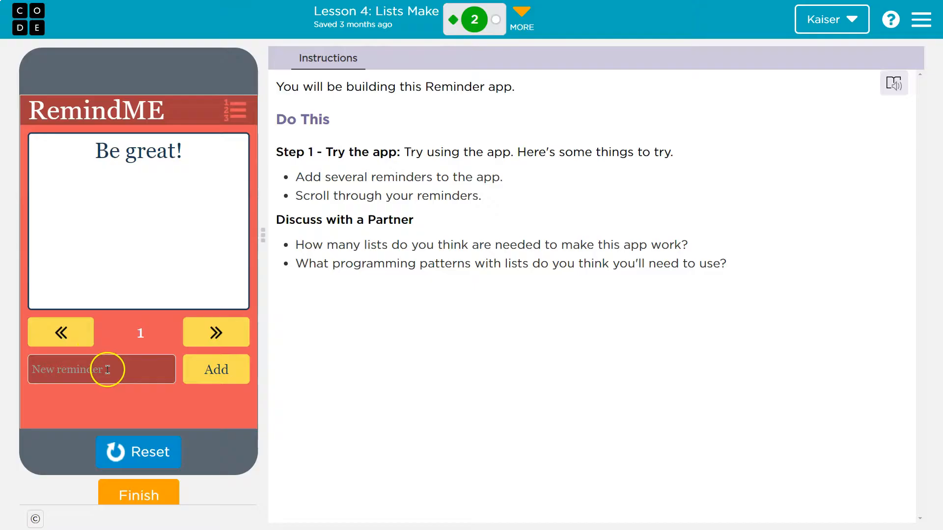
{"action": "mouse_move", "coordinate": [356, 378]}
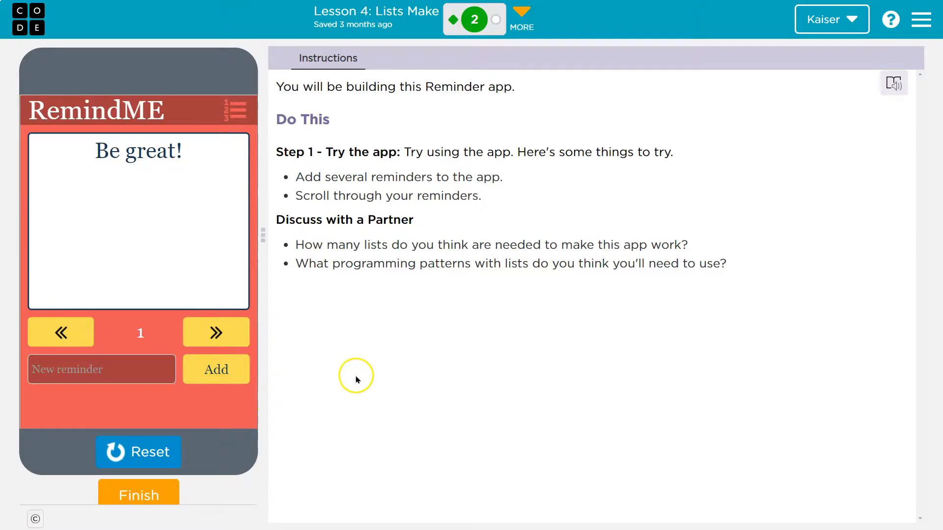
{"action": "mouse_move", "coordinate": [468, 365]}
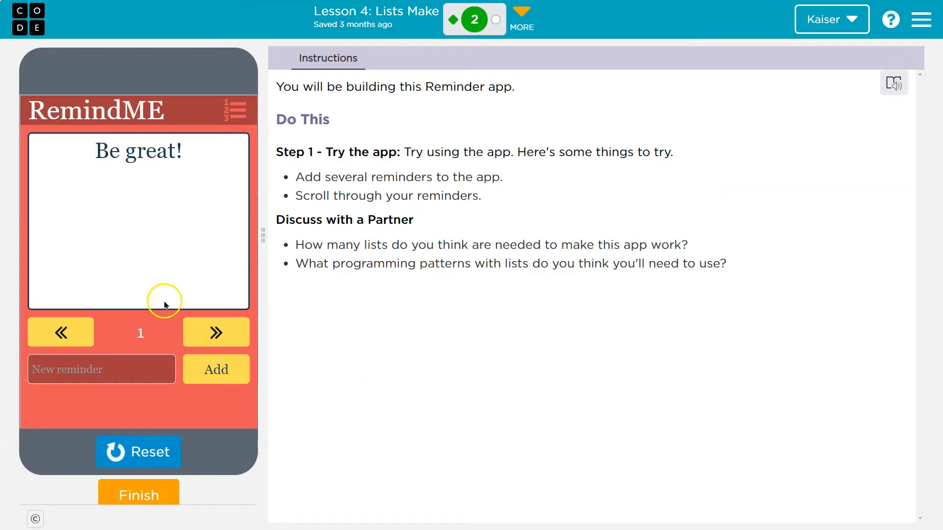
{"action": "left_click", "coordinate": [215, 332]}
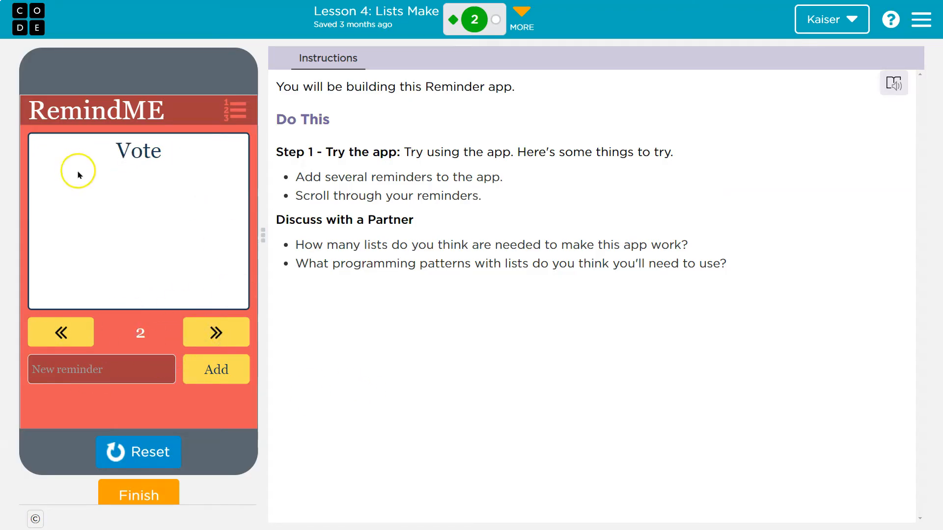
{"action": "left_click", "coordinate": [60, 331]}
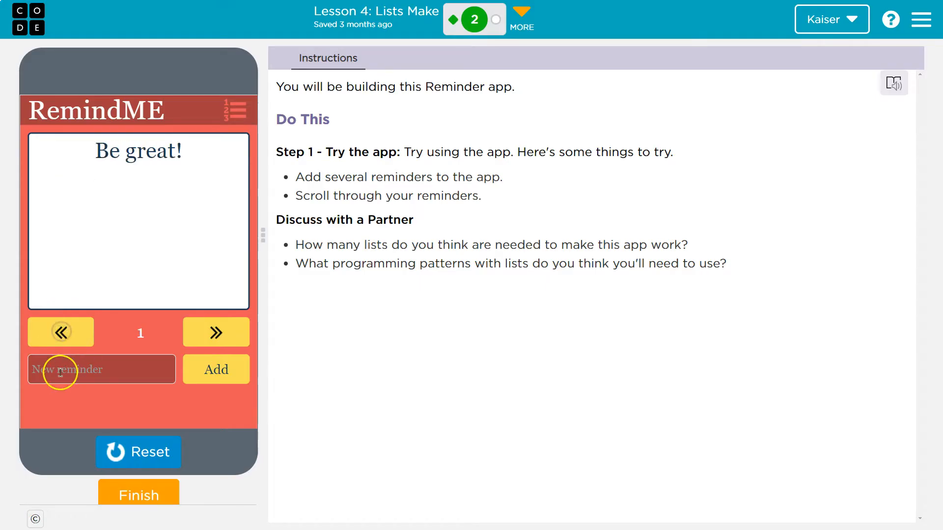
{"action": "type", "text": "kjkk"}
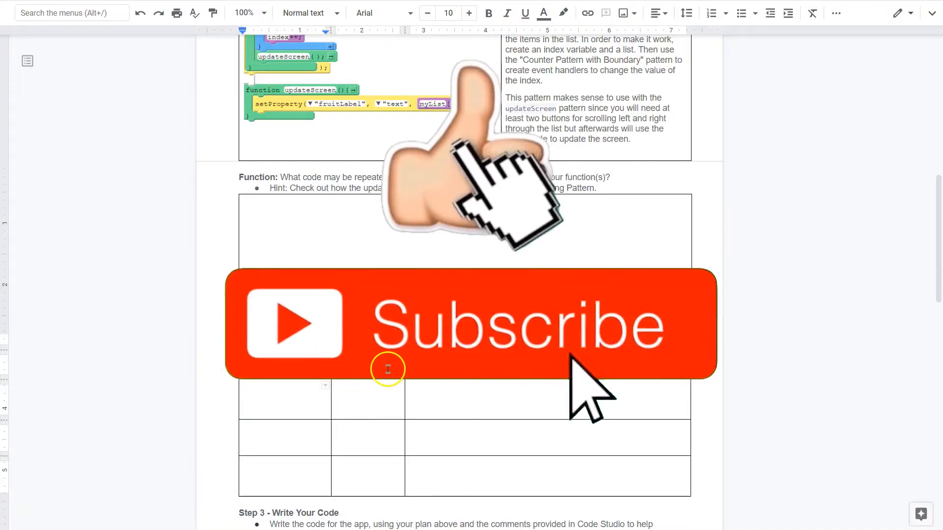
{"action": "scroll", "scroll_direction": "down", "scroll_amount": 3}
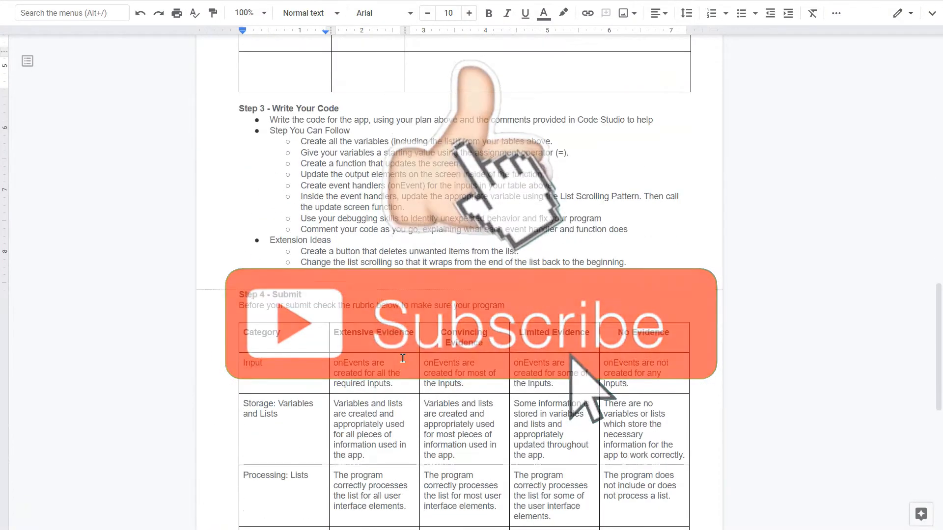
{"action": "scroll", "scroll_direction": "up", "scroll_amount": 3}
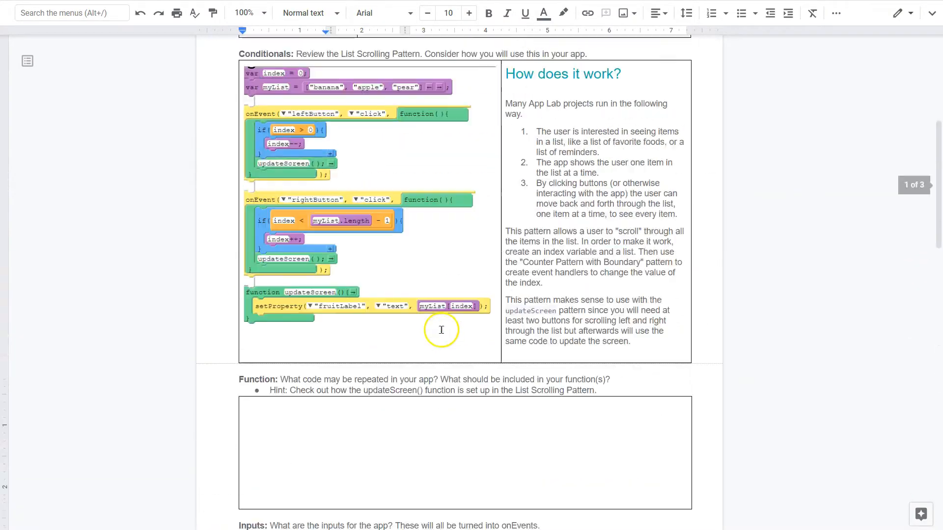
{"action": "scroll", "scroll_direction": "up", "scroll_amount": 3}
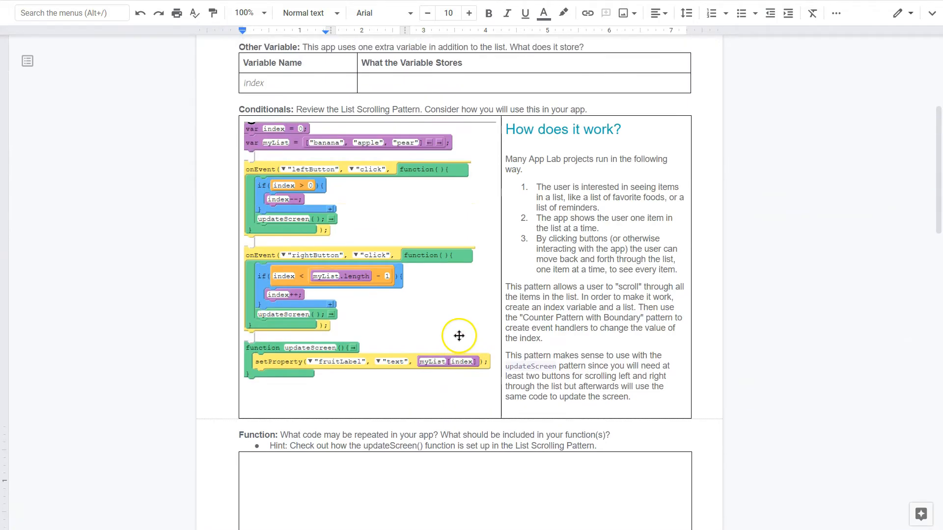